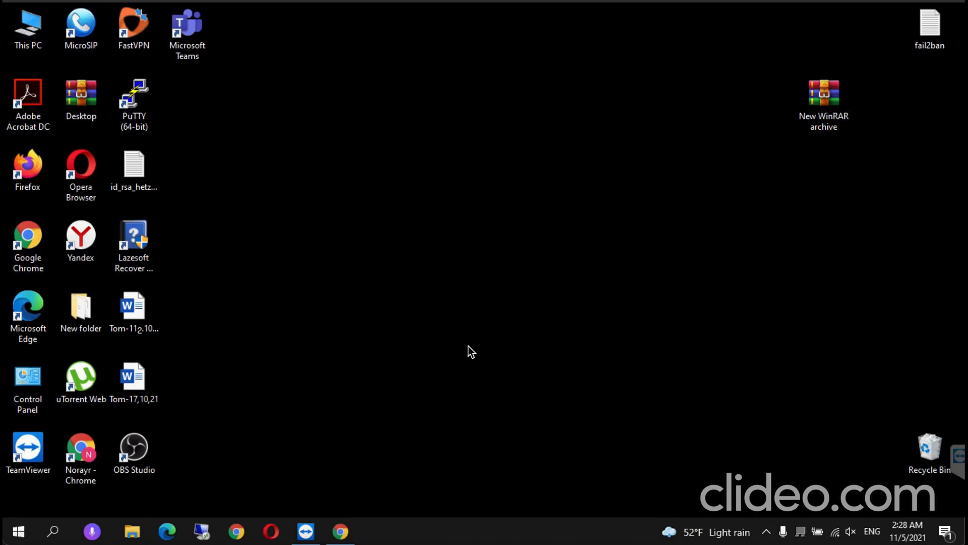
mouse_move(344, 538)
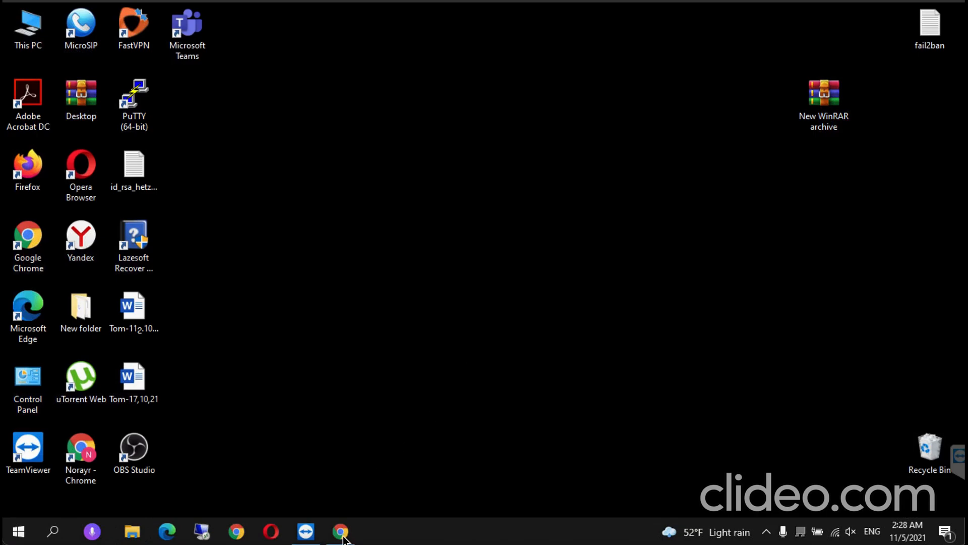
Step: Open the Energy and Flexibility Modelling course in Chrome and show its Course content list
left_click(339, 530)
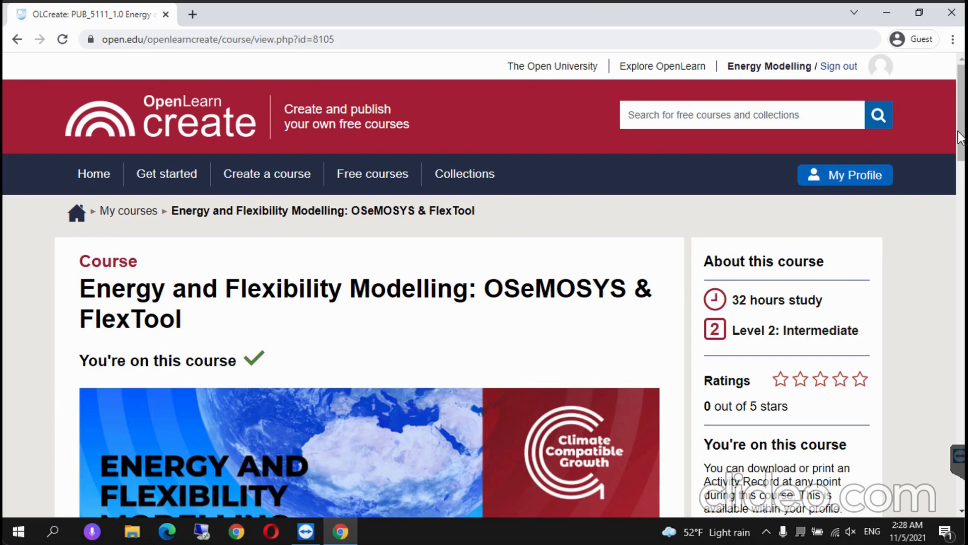
scroll("down", 3)
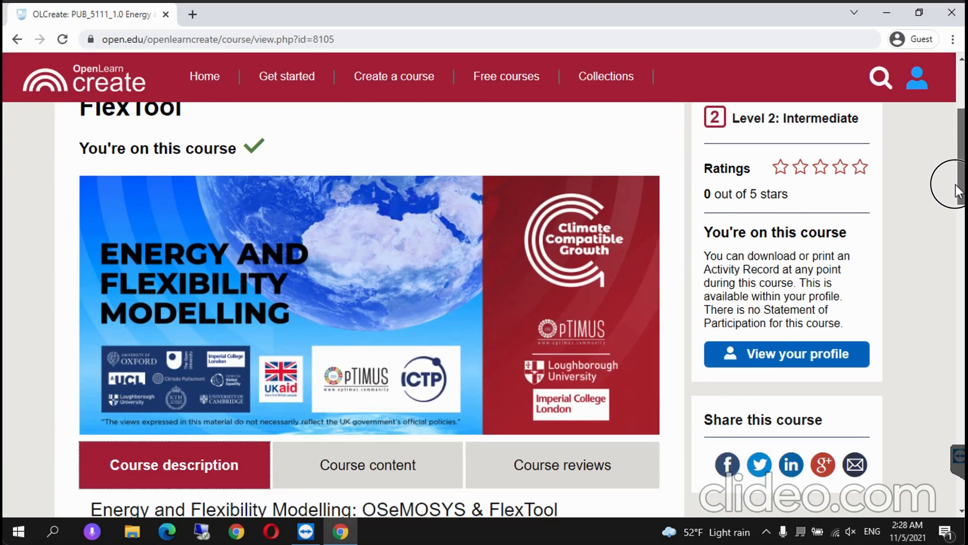
scroll("down", 3)
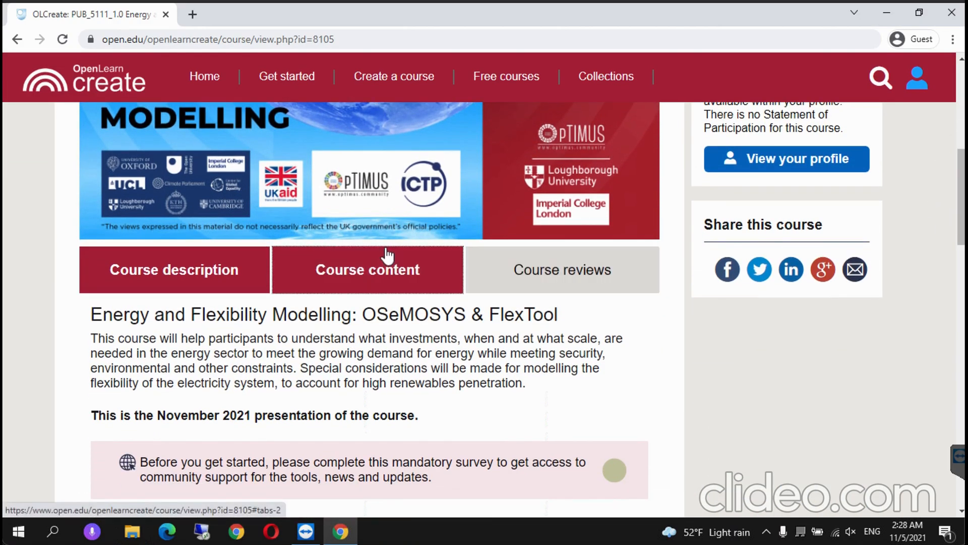
left_click(367, 270)
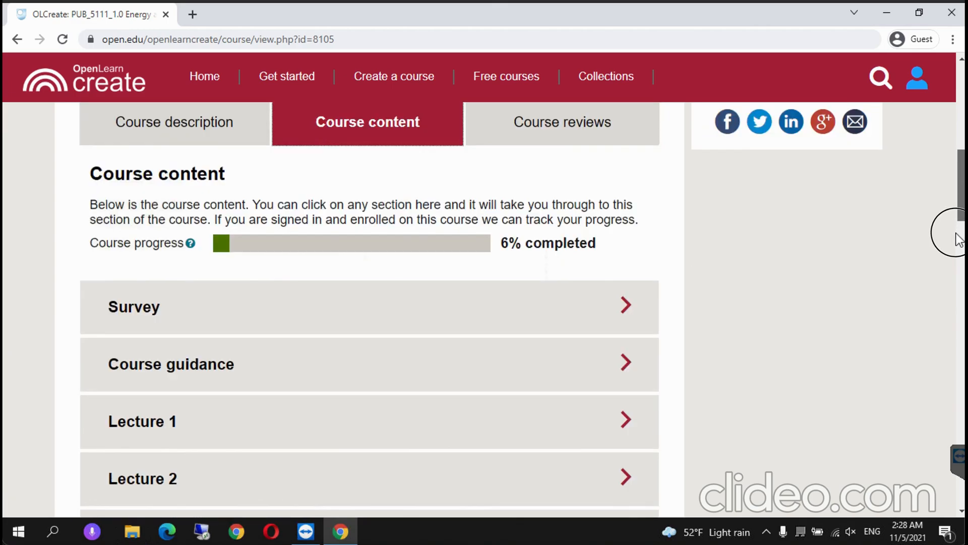
Step: Expand Lecture 7 and open the Hands-on exercise 6 document
scroll("down", 3)
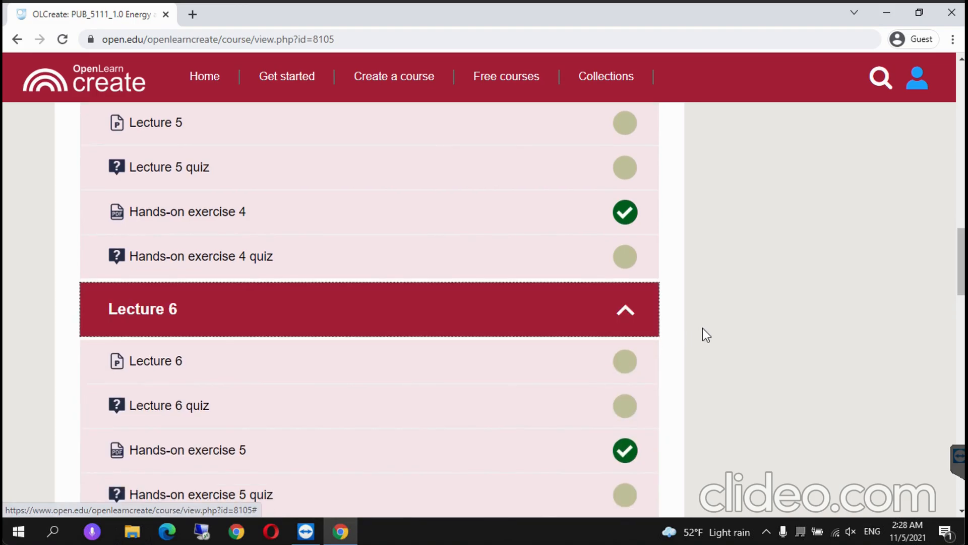
scroll("down", 3)
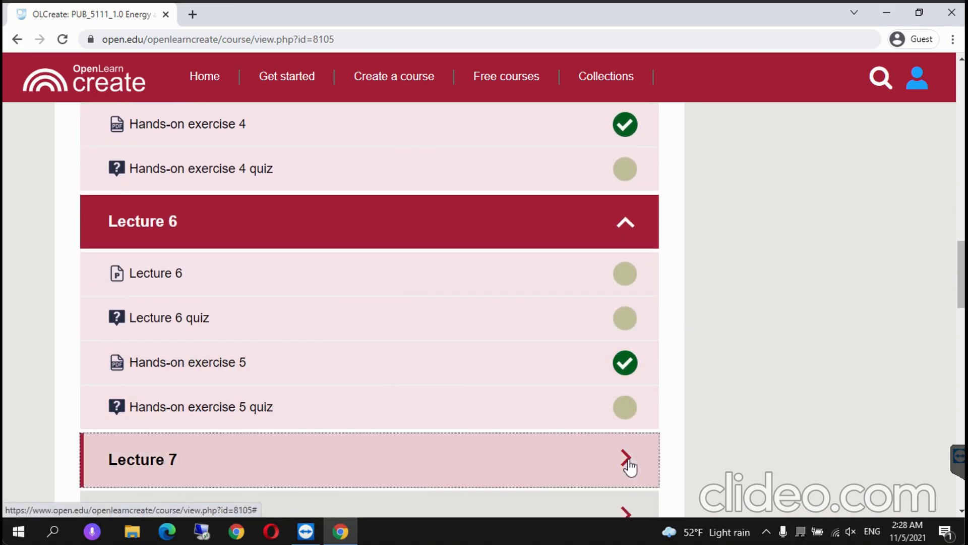
left_click(626, 460)
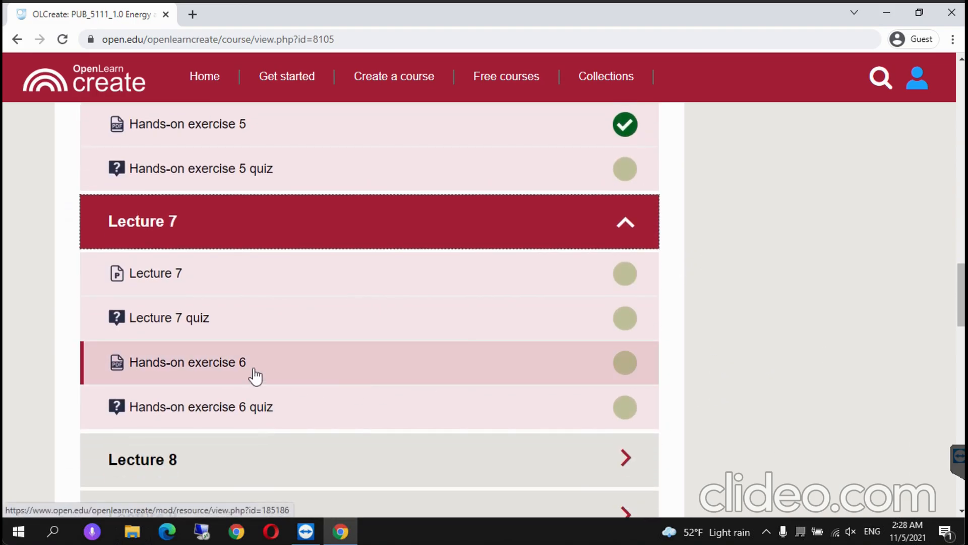
left_click(187, 363)
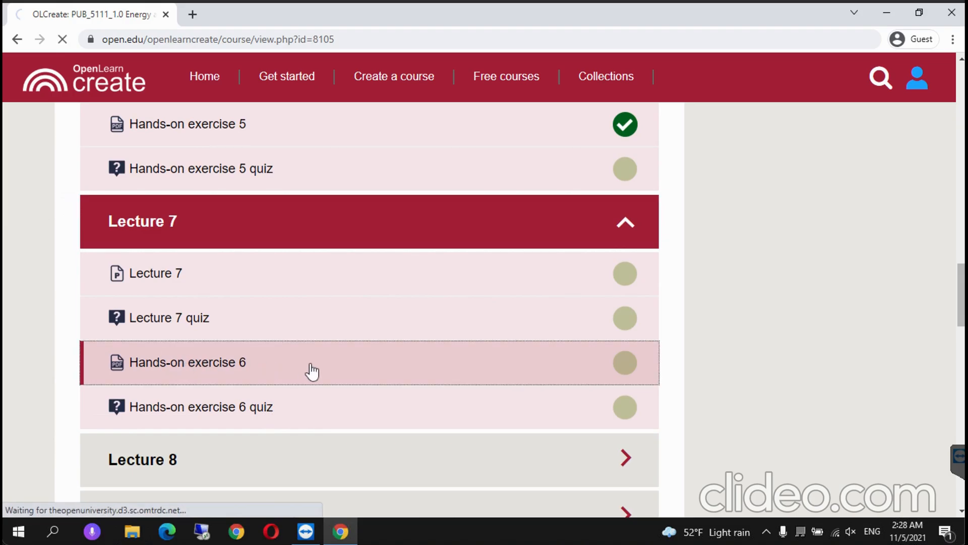
Step: Open the Hands-on 6 PDF and highlight the biomass, geothermal and hydropower learning outcomes
left_click(187, 362)
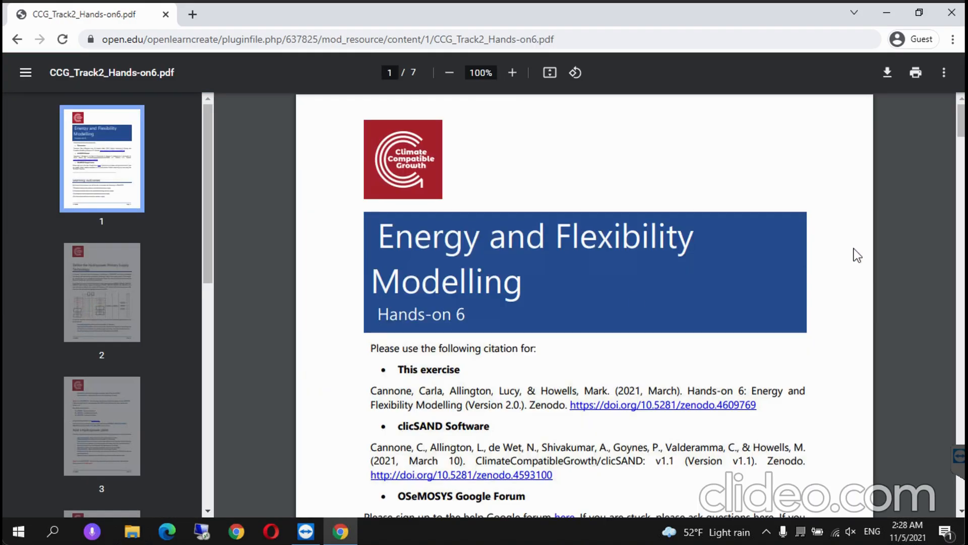
scroll("down", 3)
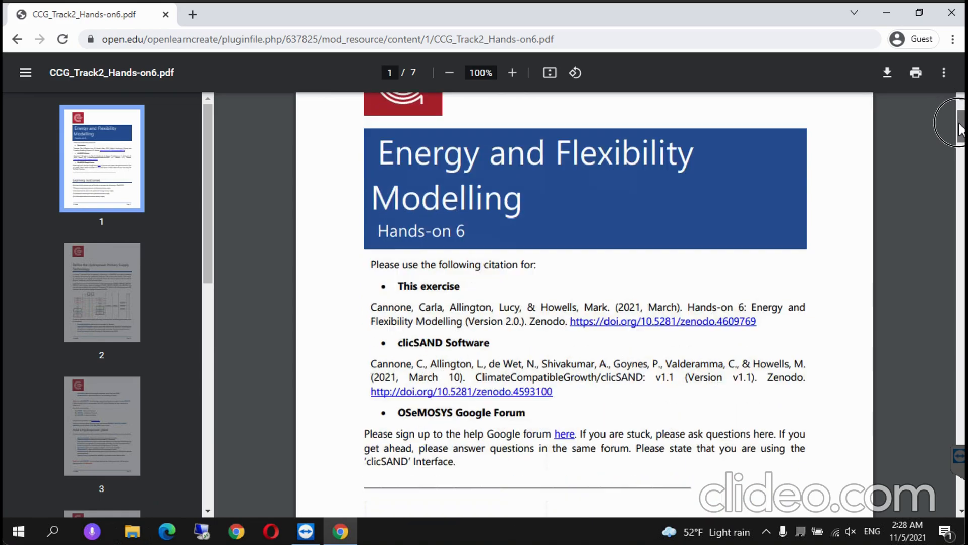
scroll("down", 3)
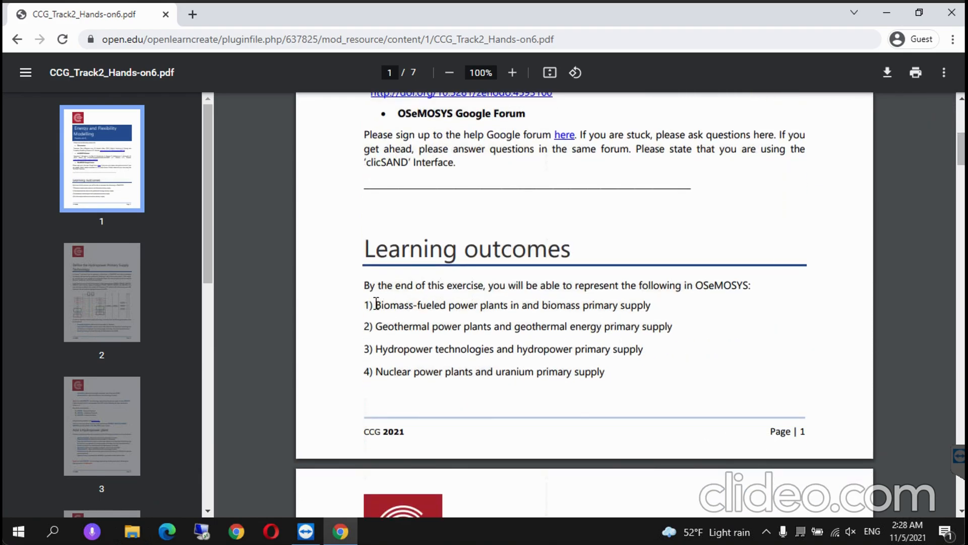
left_click_drag(377, 304, 488, 305)
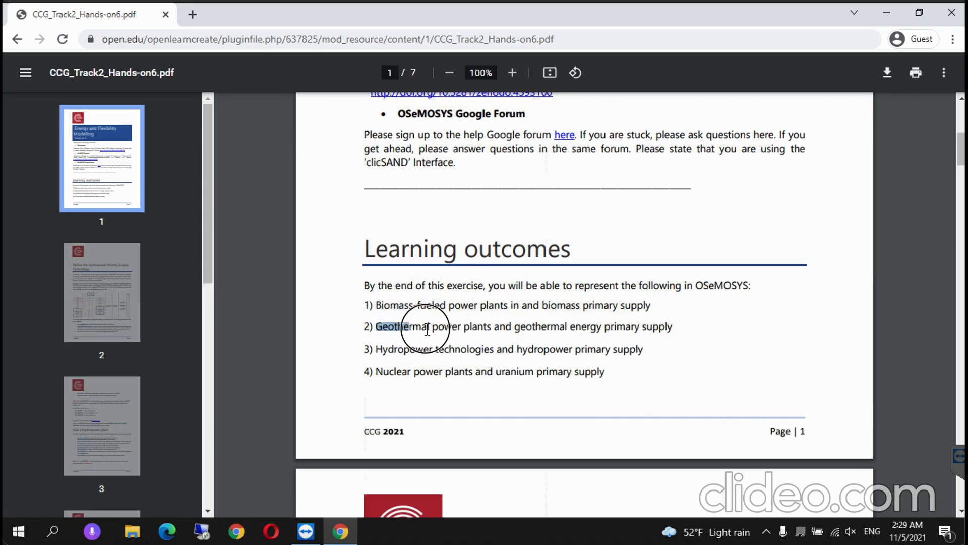
left_click_drag(375, 326, 672, 326)
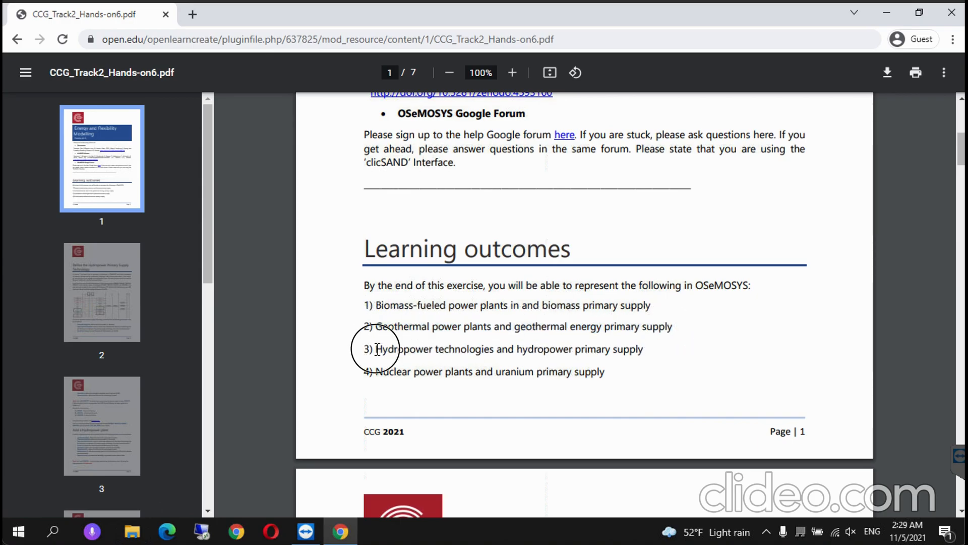
left_click_drag(376, 349, 645, 349)
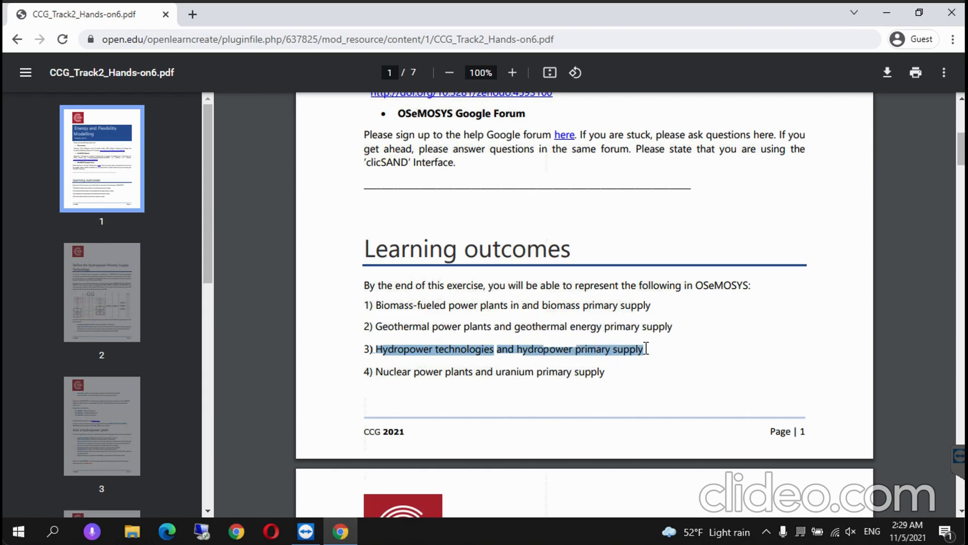
left_click(581, 371)
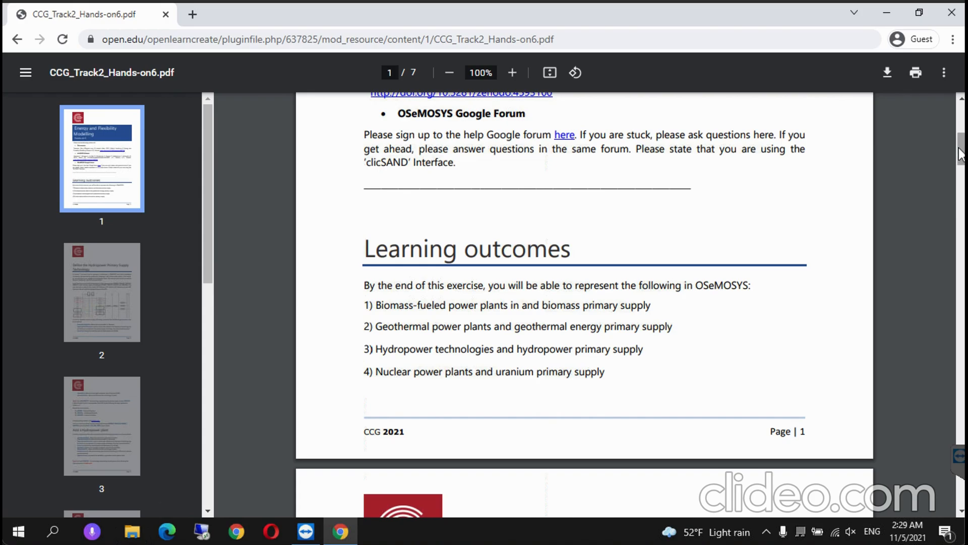
Step: Read on through the PDF to page 3's MINHYD 'Try it' primary supply steps
scroll("down", 3)
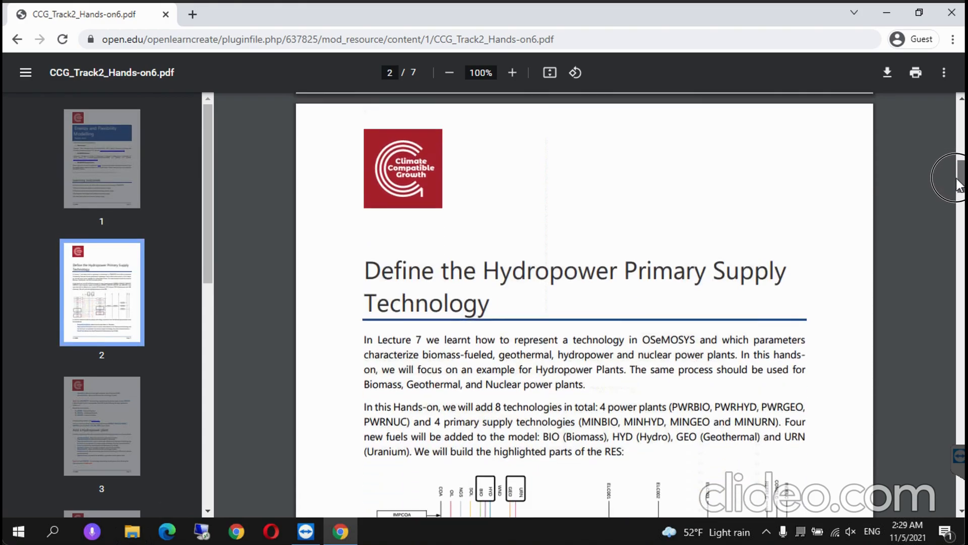
scroll("down", 3)
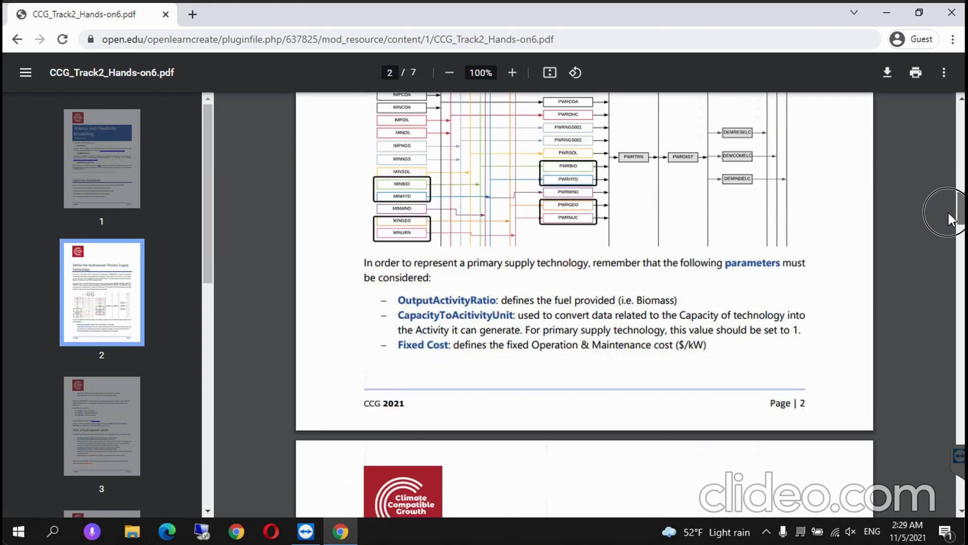
scroll("down", 3)
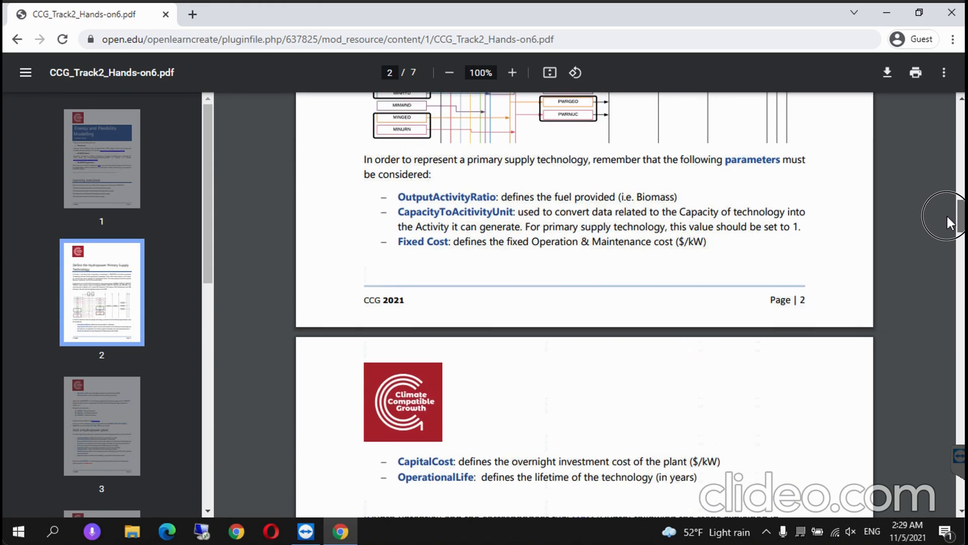
scroll("down", 3)
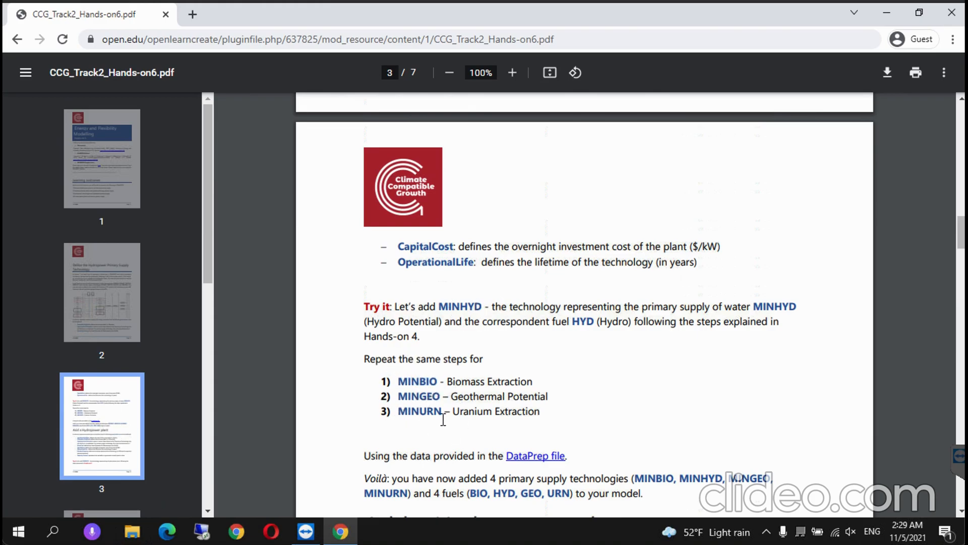
mouse_move(532, 459)
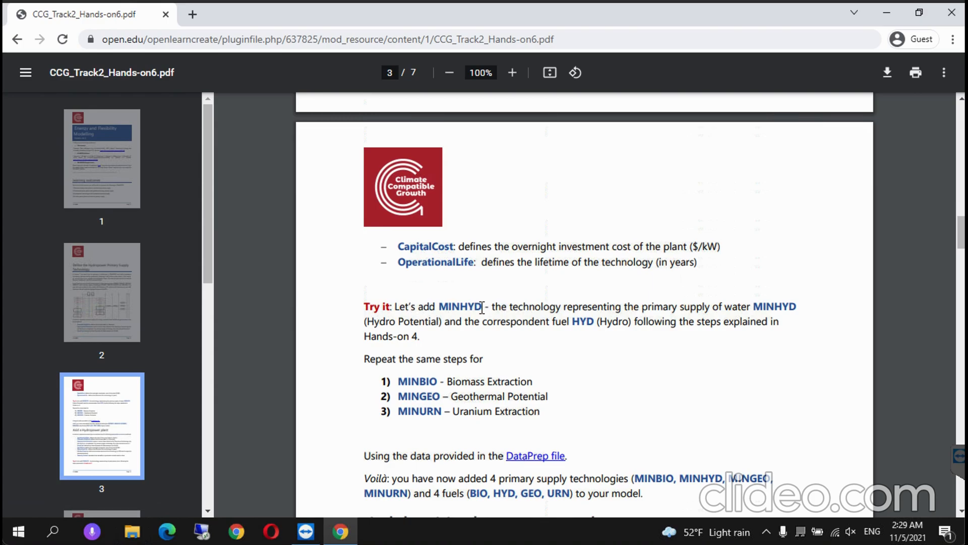
mouse_move(529, 458)
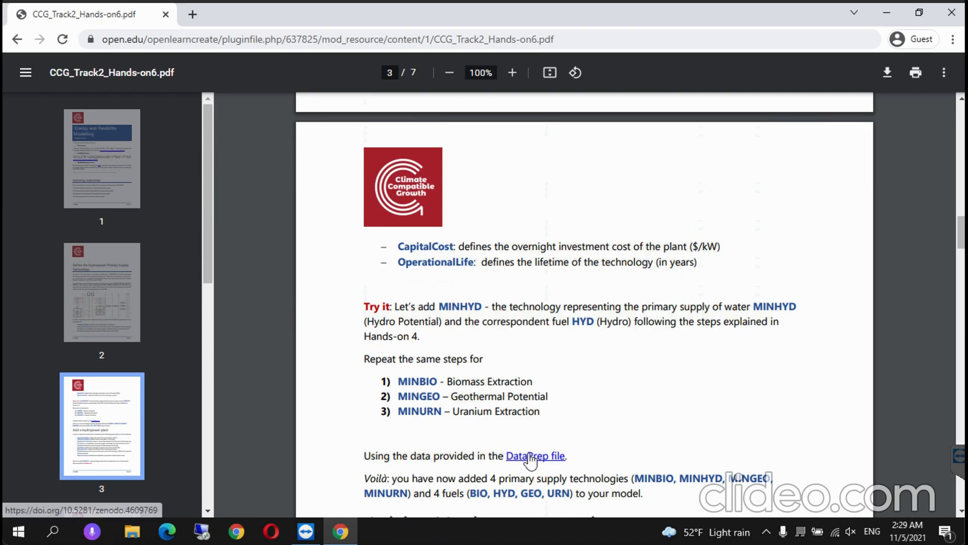
Step: Open the DataPrep Zenodo record and download Data Prep for Hands-on 6.xlsx
left_click(535, 456)
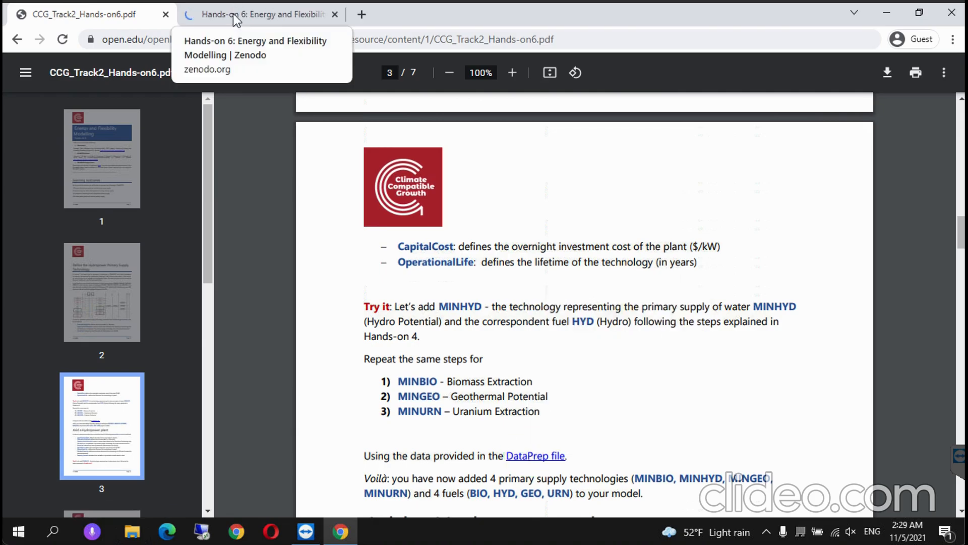
left_click(249, 14)
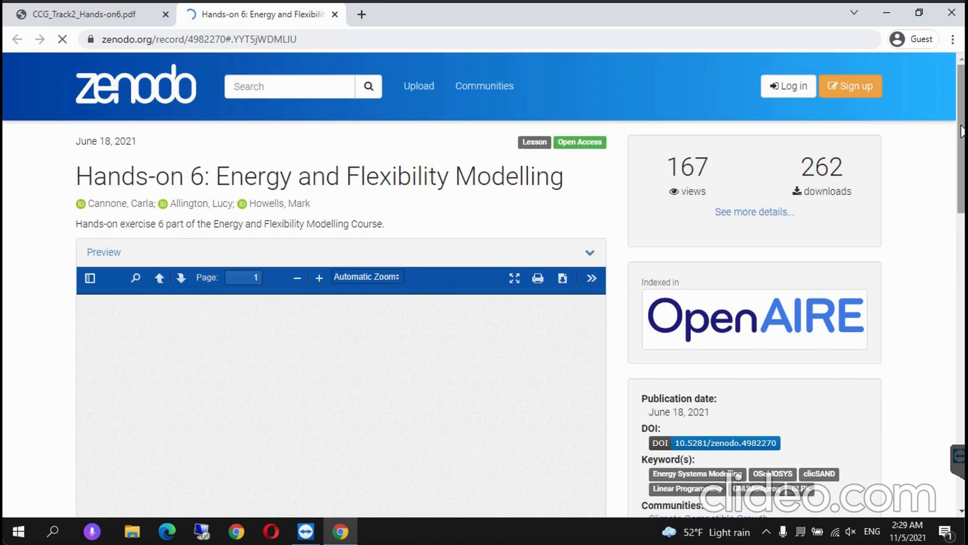
scroll("down", 3)
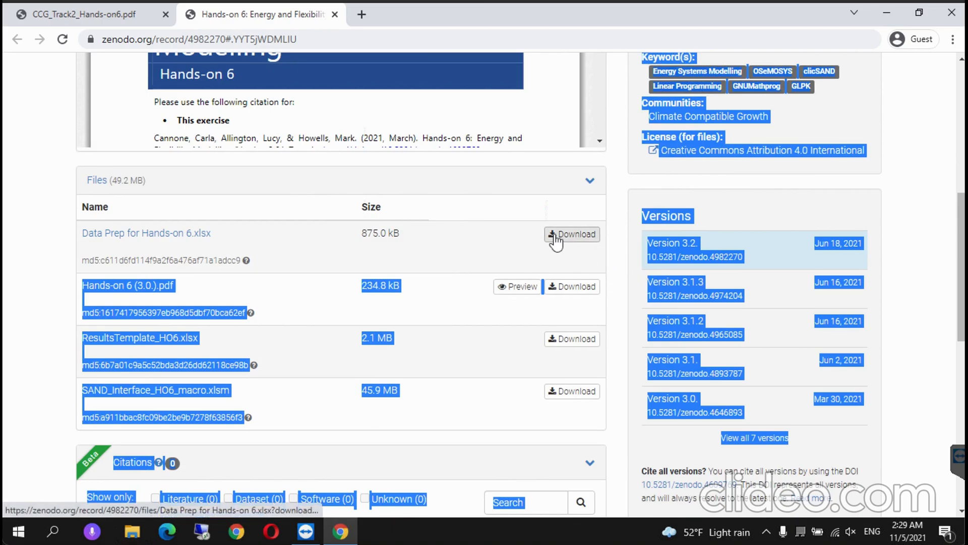
left_click(571, 234)
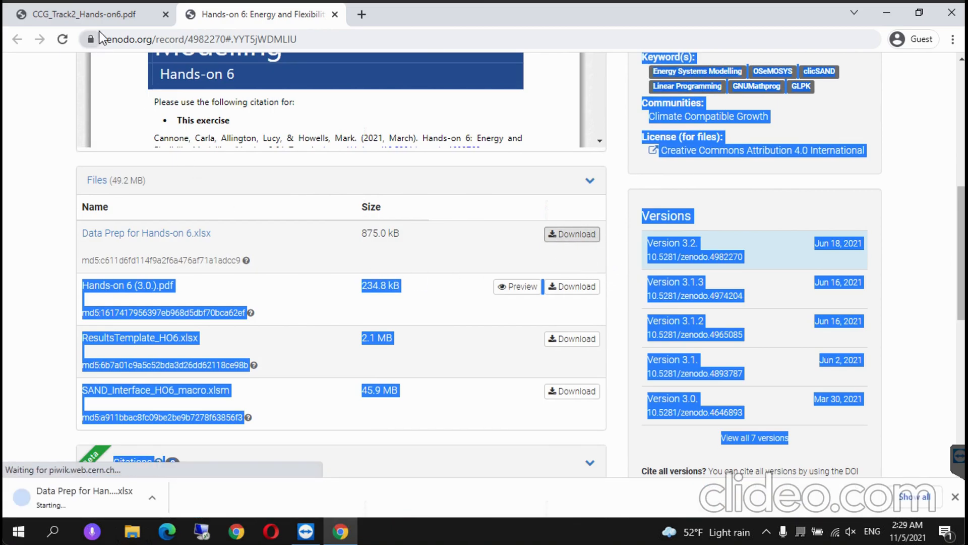
mouse_move(101, 20)
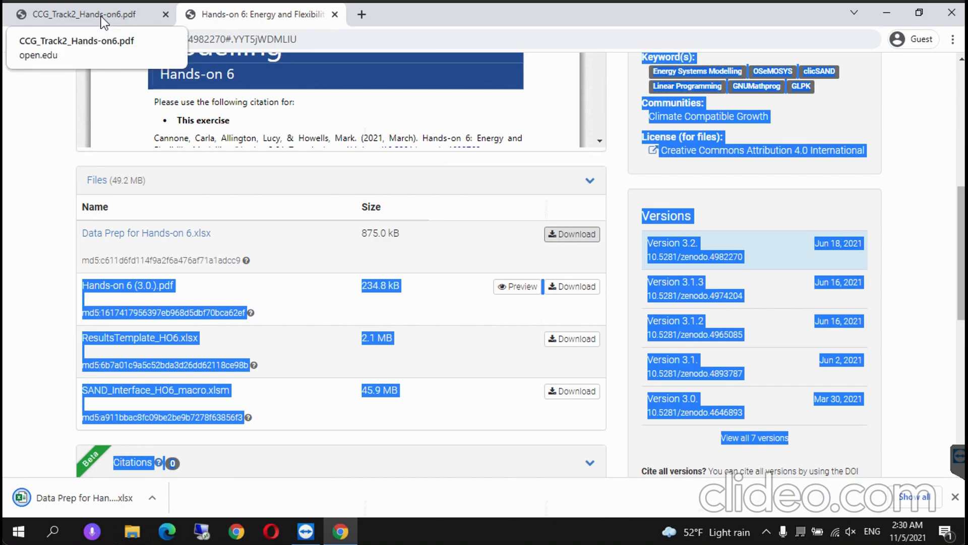
mouse_move(31, 437)
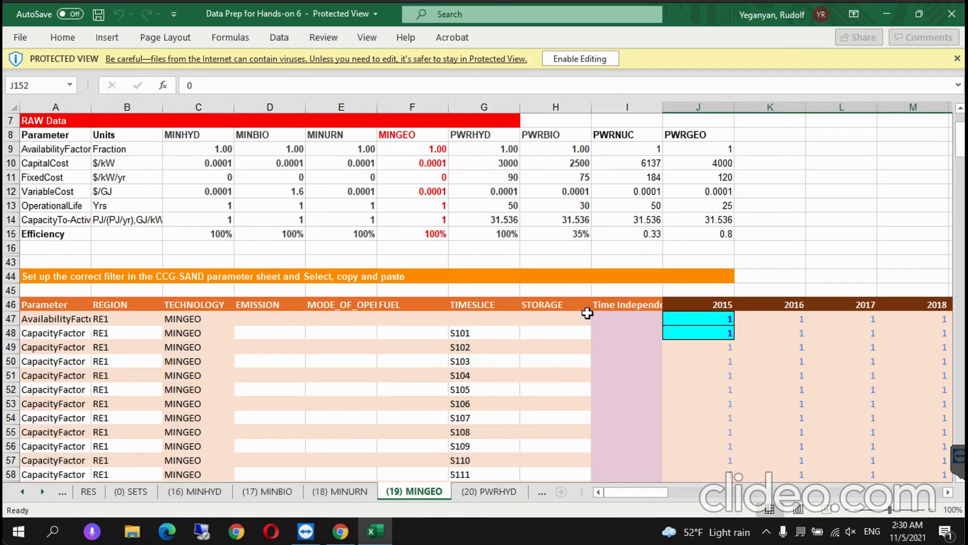
mouse_move(193, 506)
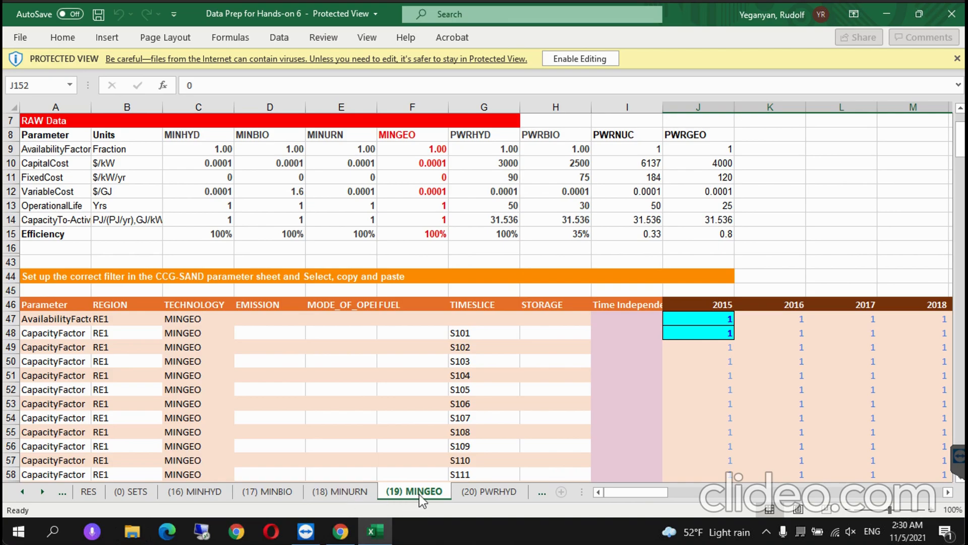
Step: View the (19) MINGEO sheet's raw data and CapacityFactor rows in Data Prep for Hands-on 6
left_click(628, 291)
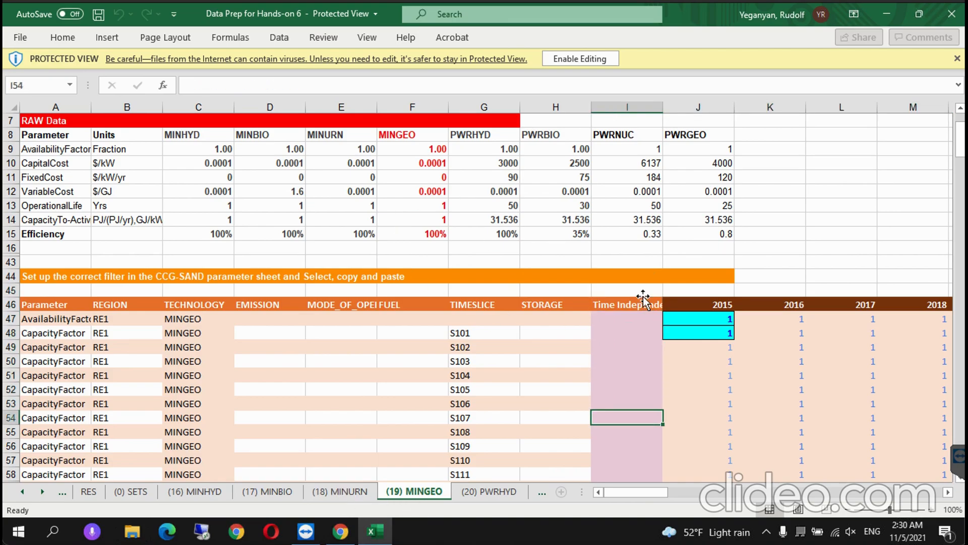
scroll("down", 3)
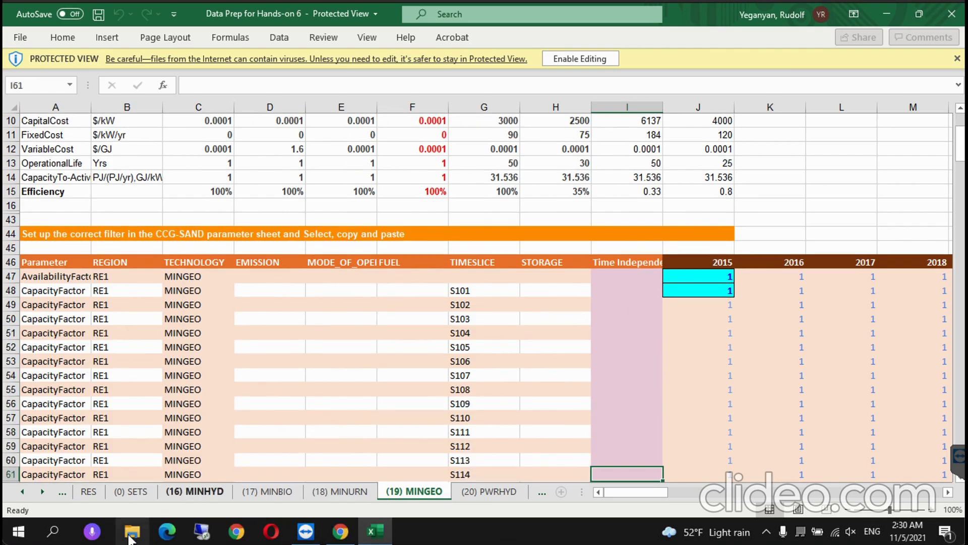
Step: Create a new HO6 folder under Osemosys and Flextool in File Explorer
left_click(132, 530)
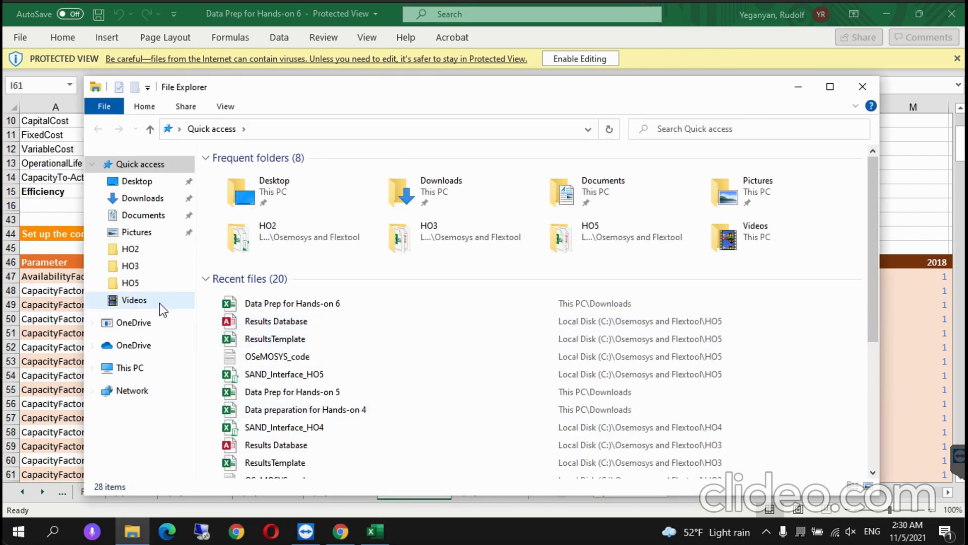
mouse_move(129, 367)
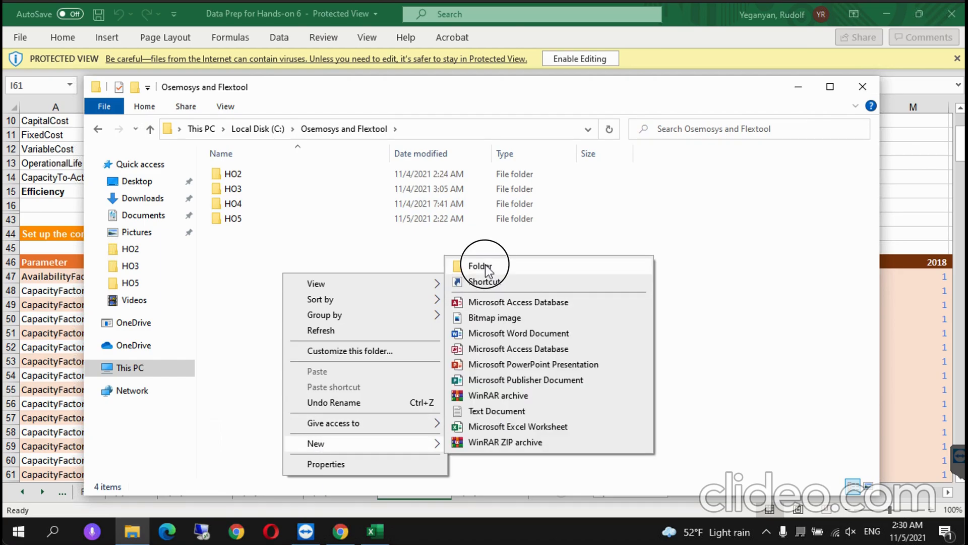
left_click(480, 266)
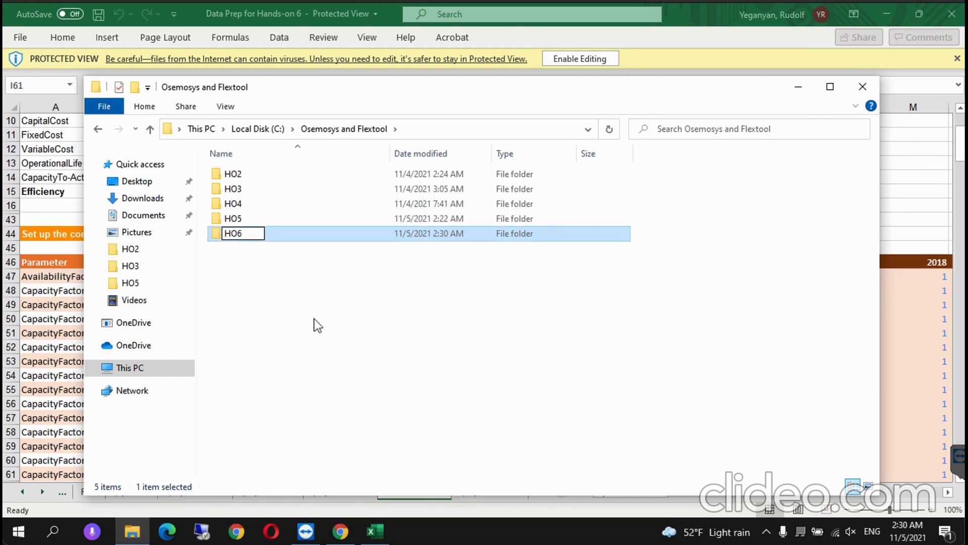
left_click(234, 218)
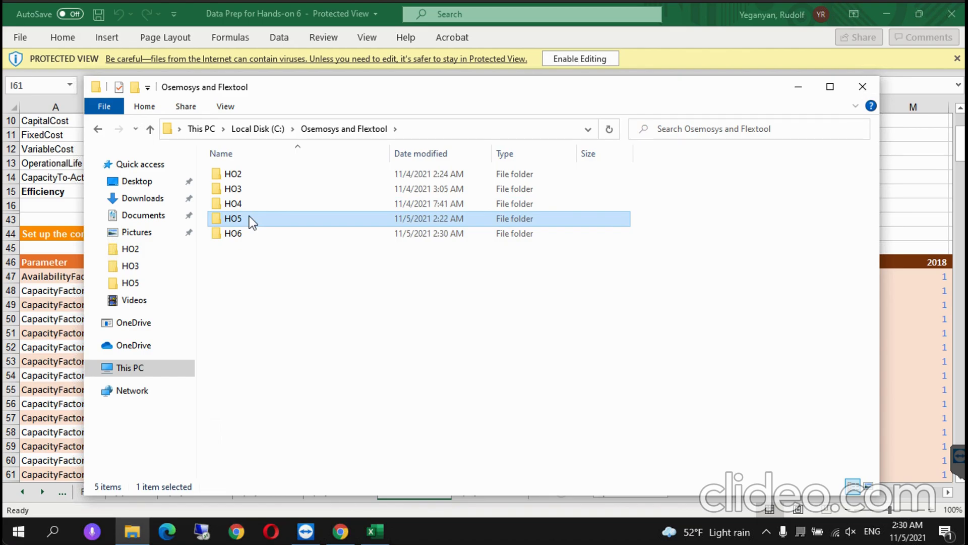
Step: Copy SAND_Interface_HO5 from HO5 into HO6 and rename it SAND_Interface_HO6
double_click(232, 218)
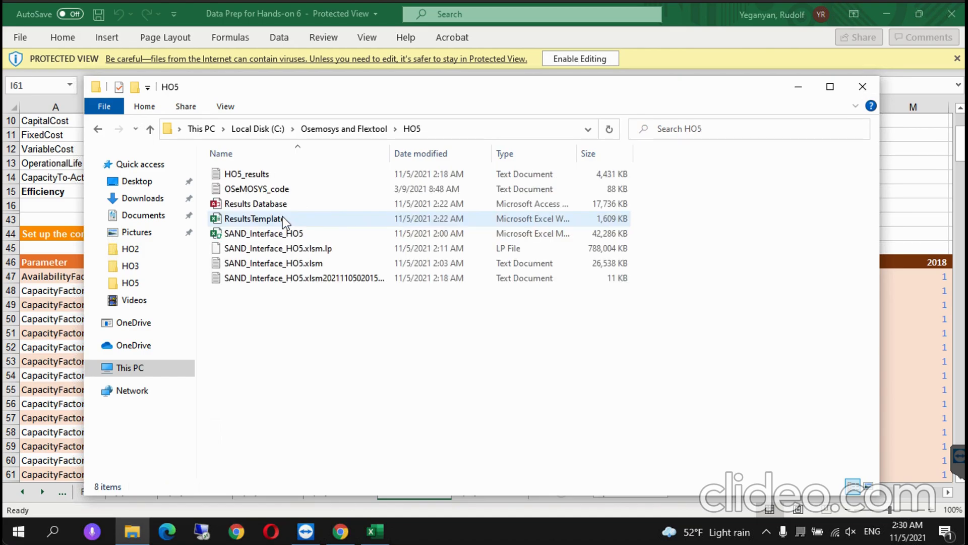
right_click(262, 233)
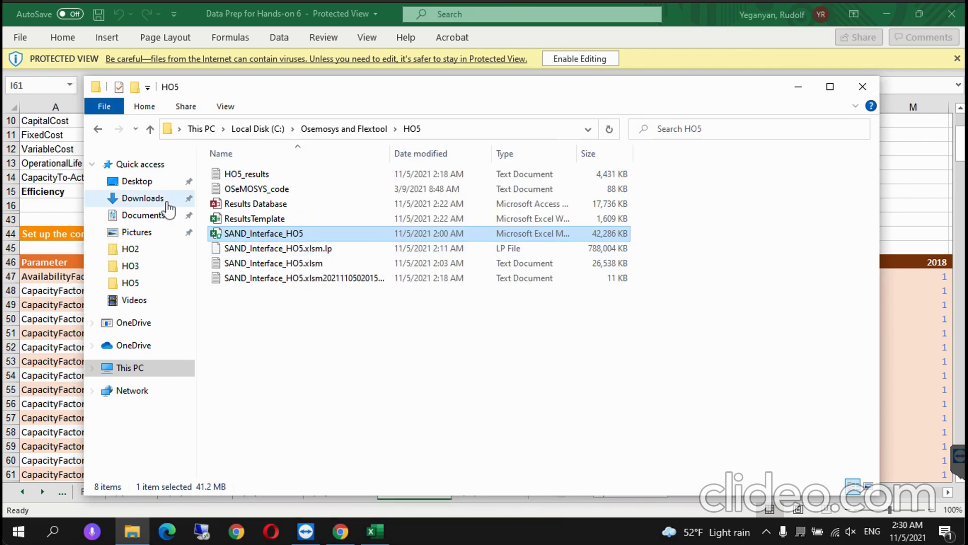
left_click(98, 129)
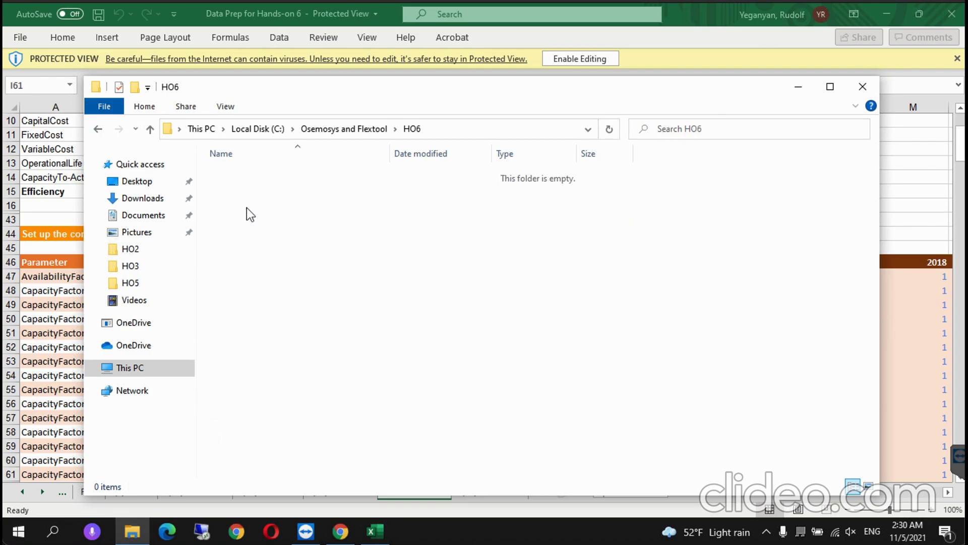
mouse_move(278, 318)
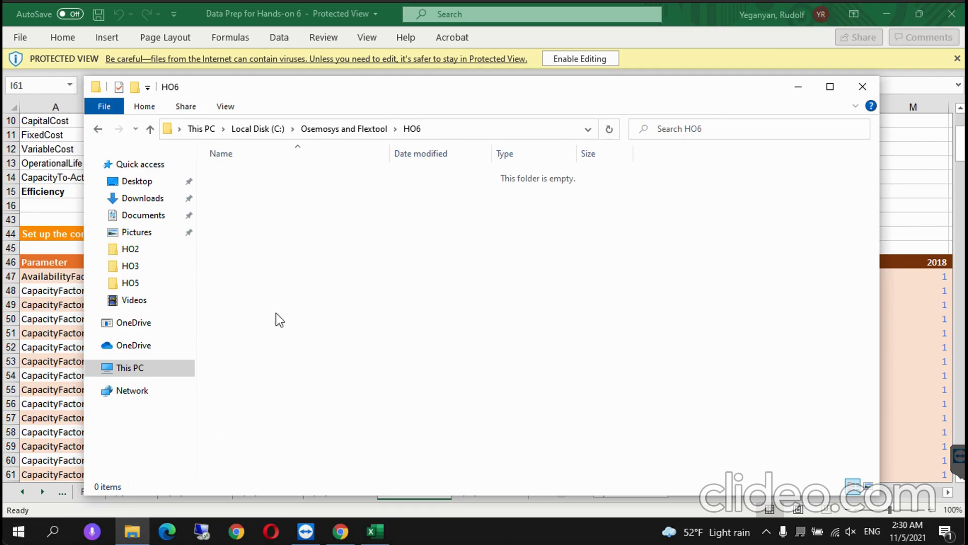
right_click(264, 174)
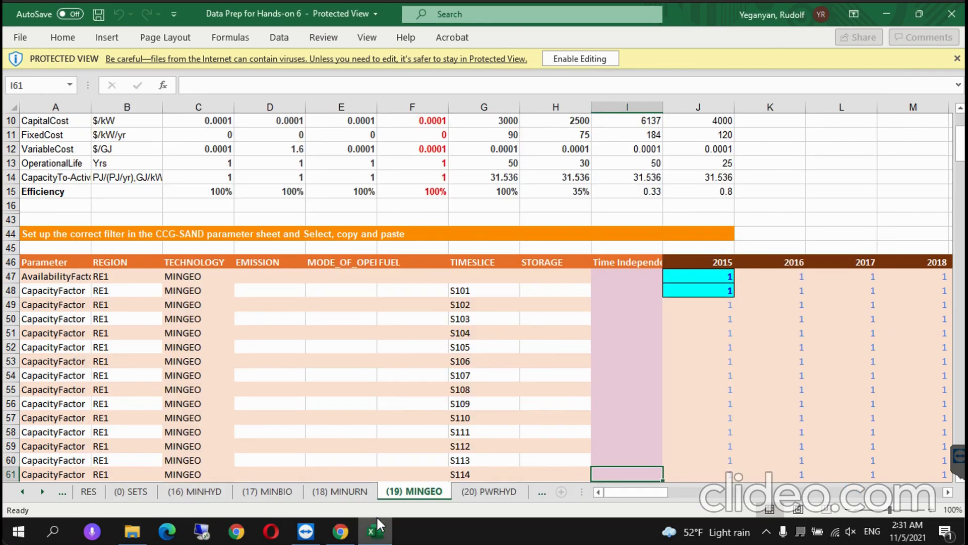
mouse_move(380, 529)
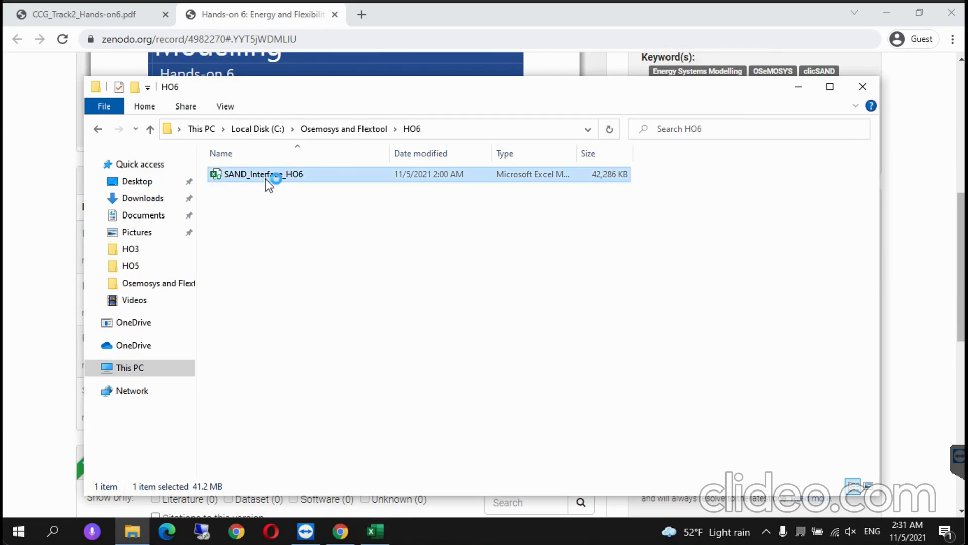
double_click(263, 173)
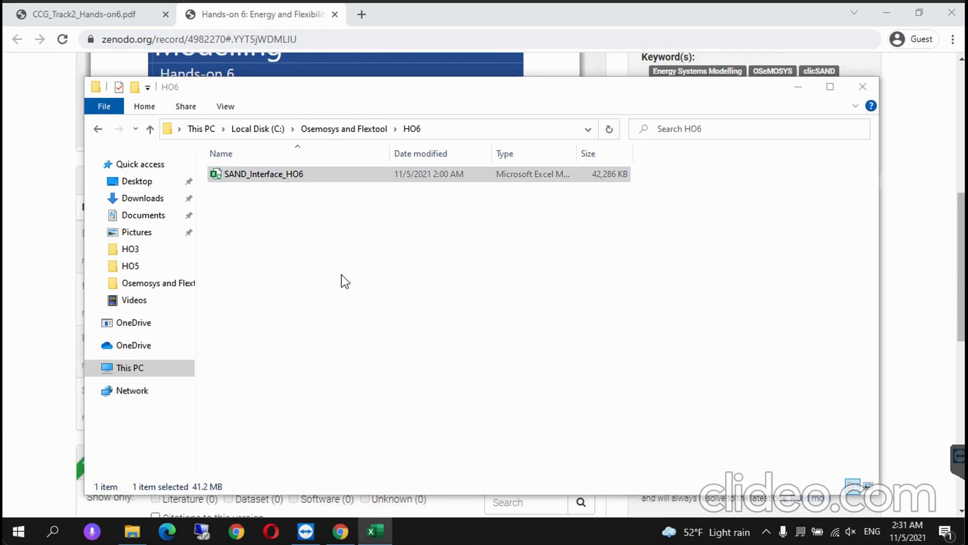
left_click(264, 173)
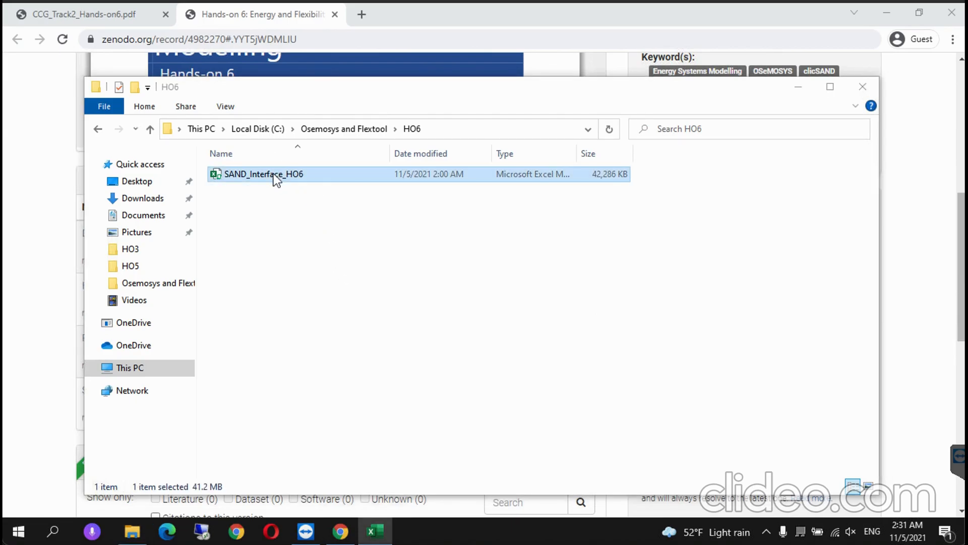
Step: Open SAND_Interface_HO6 in Excel and show its SETS sheet of technologies, commodities and emissions
double_click(264, 174)
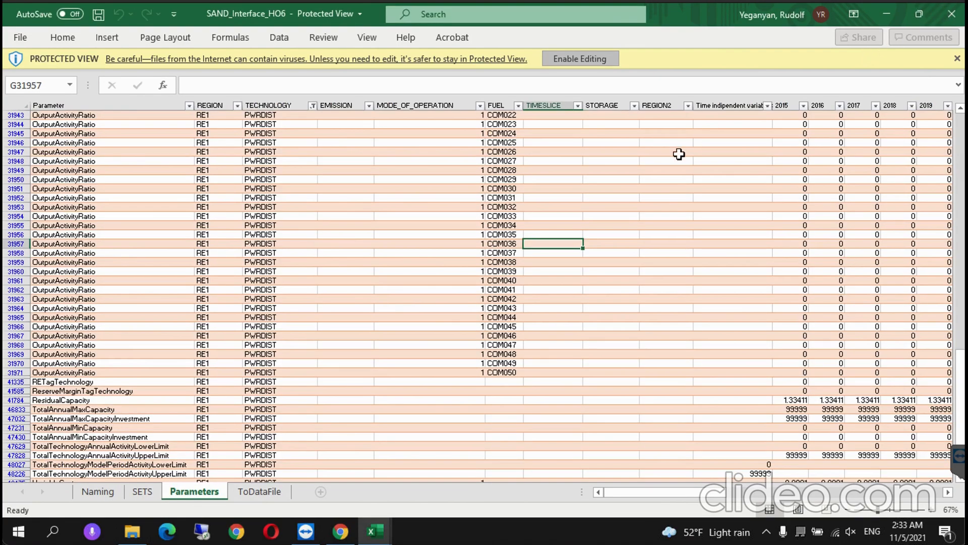
left_click(427, 261)
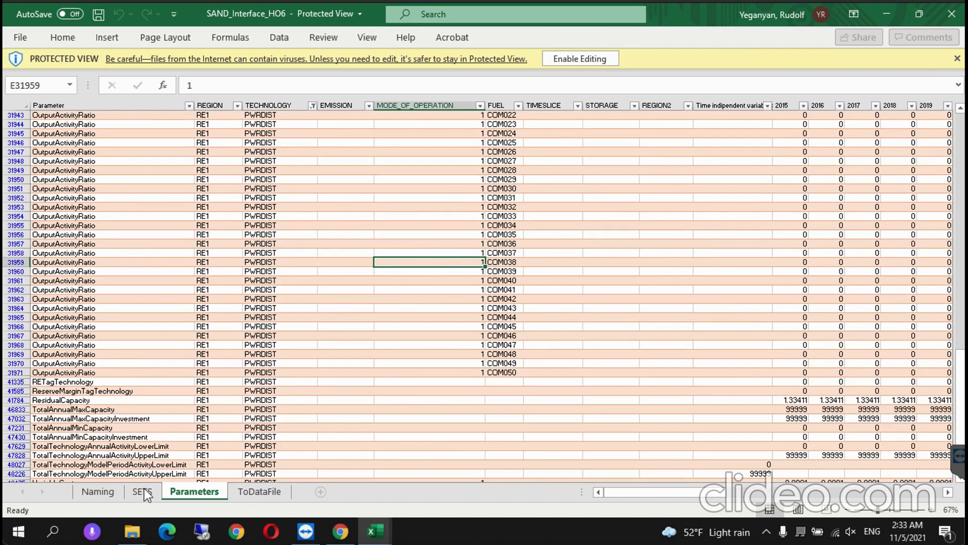
left_click(142, 491)
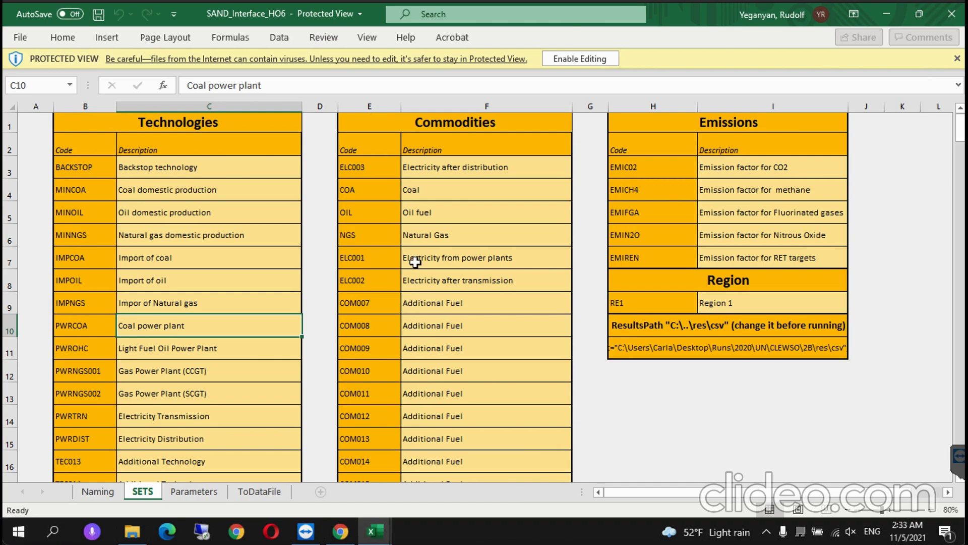
mouse_move(145, 347)
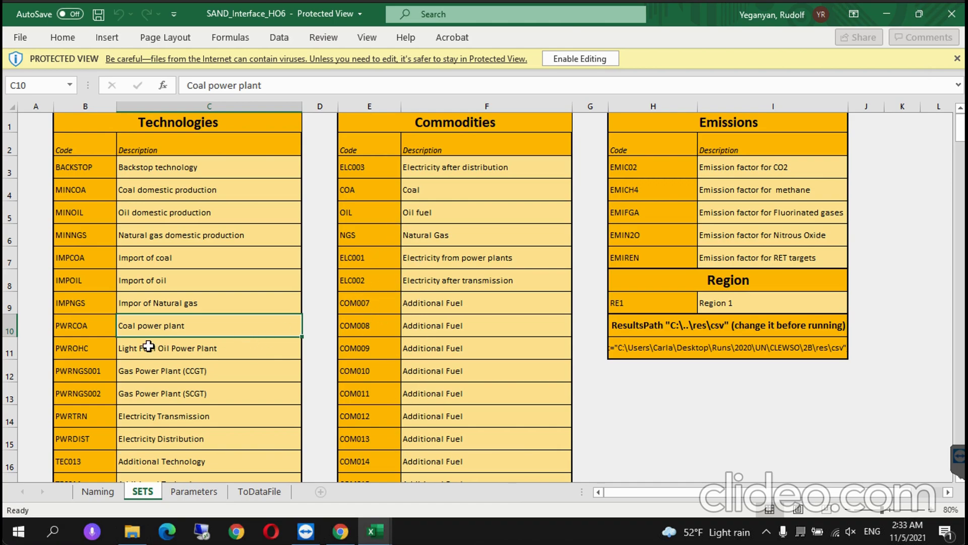
mouse_move(148, 369)
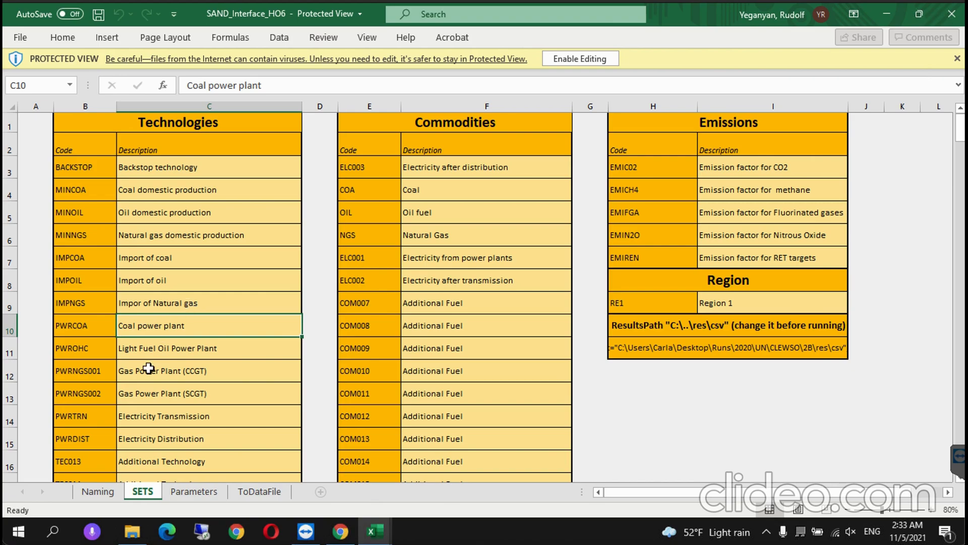
mouse_move(156, 382)
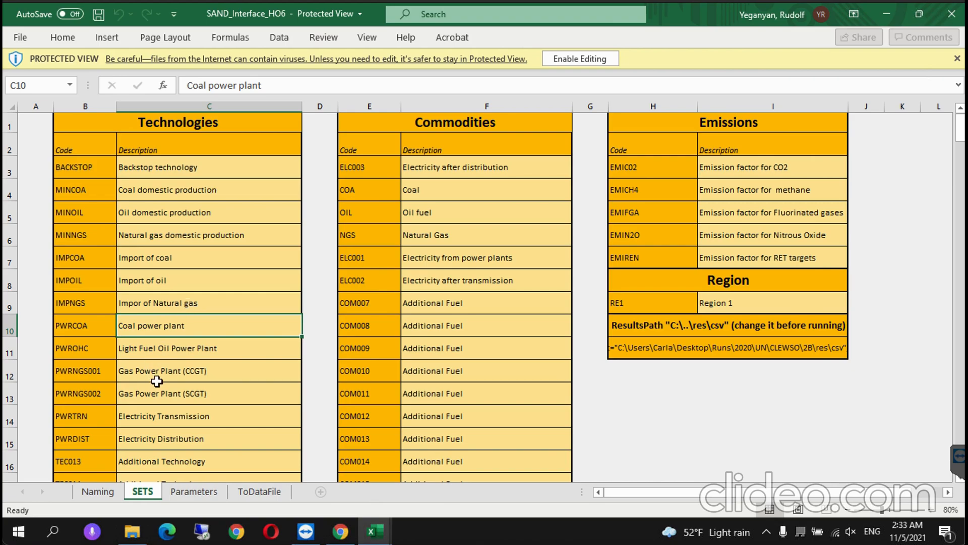
mouse_move(356, 528)
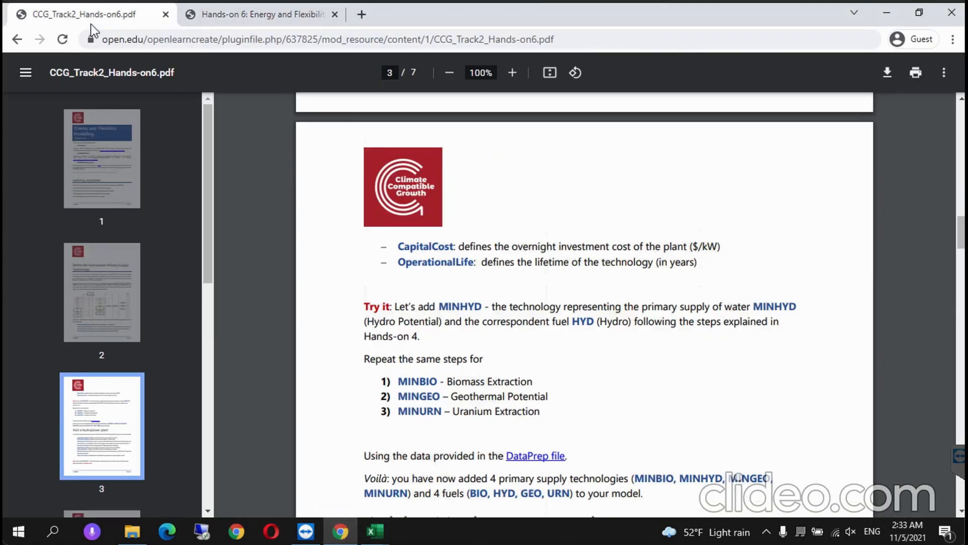
mouse_move(485, 402)
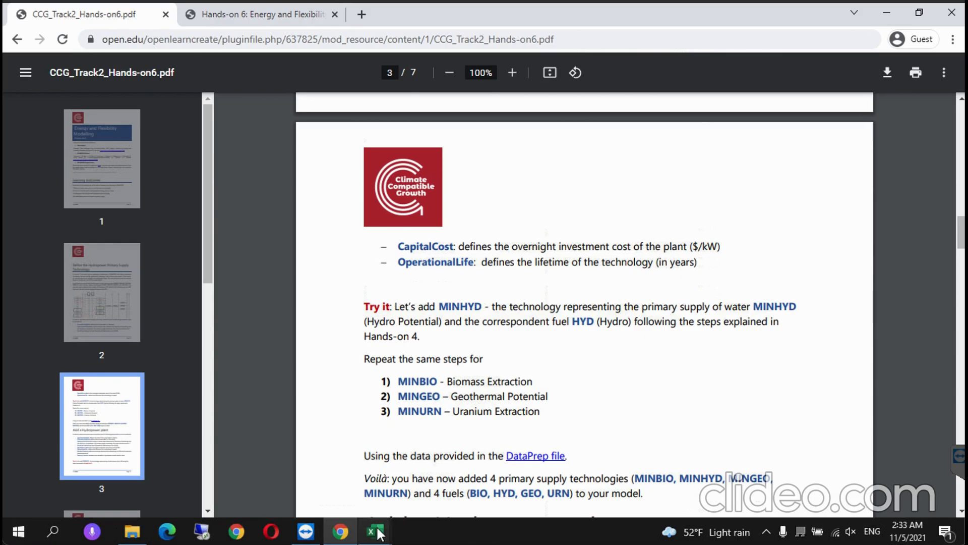
Step: Check the Parameters sheet, then read the Hands-on 6 PDF down to page 6's run-the-model section
left_click(375, 532)
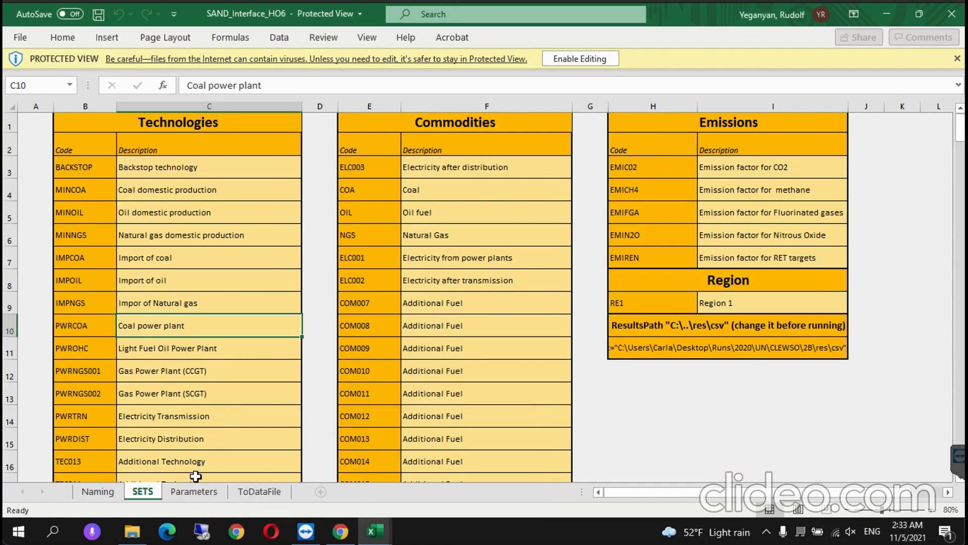
left_click(194, 491)
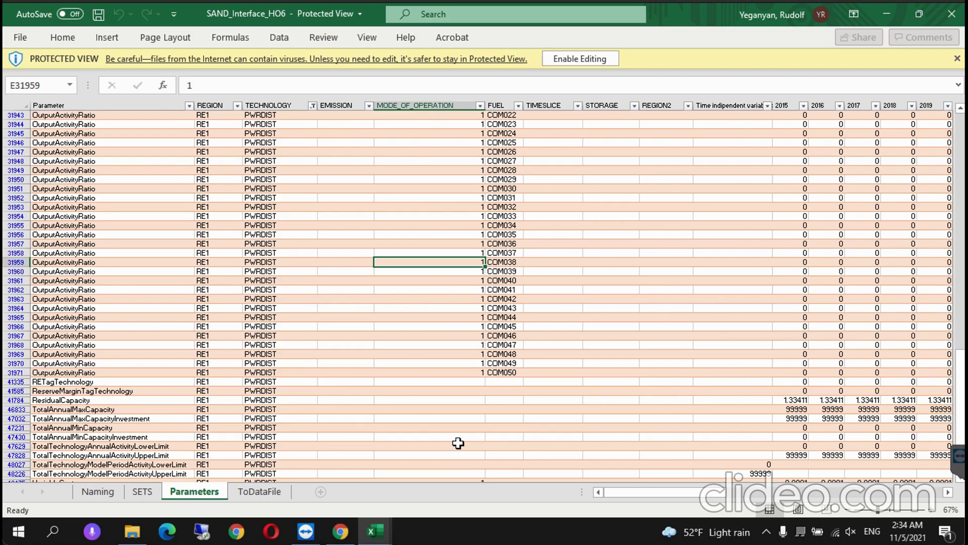
mouse_move(331, 442)
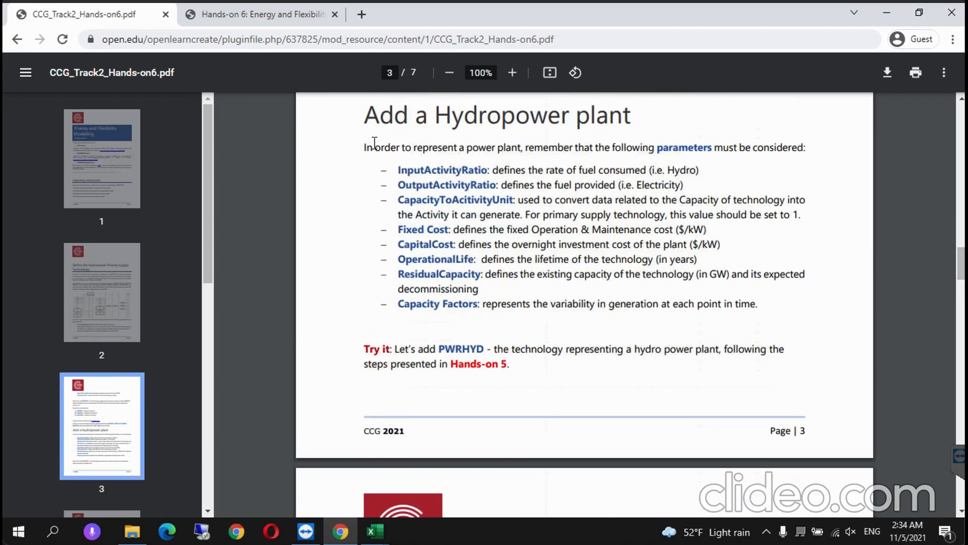
mouse_move(407, 361)
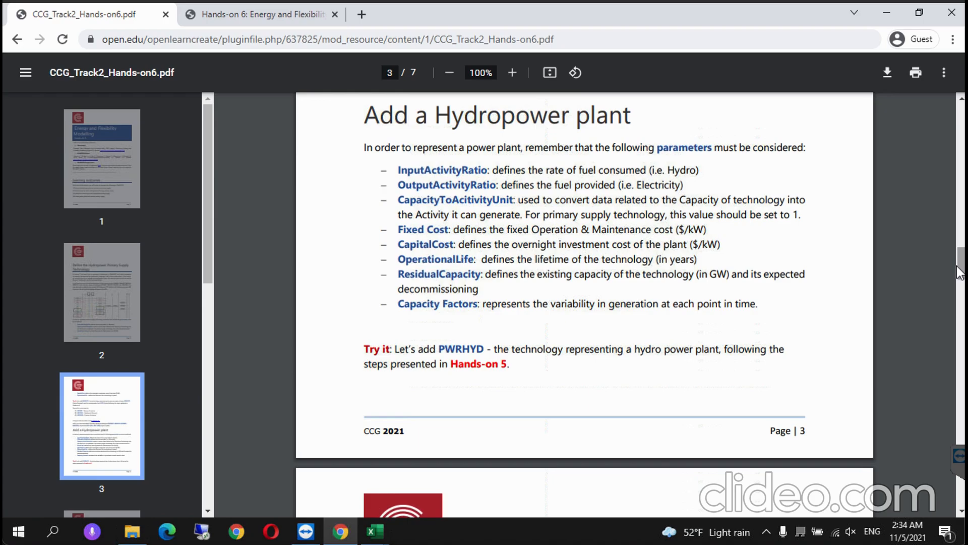
mouse_move(962, 266)
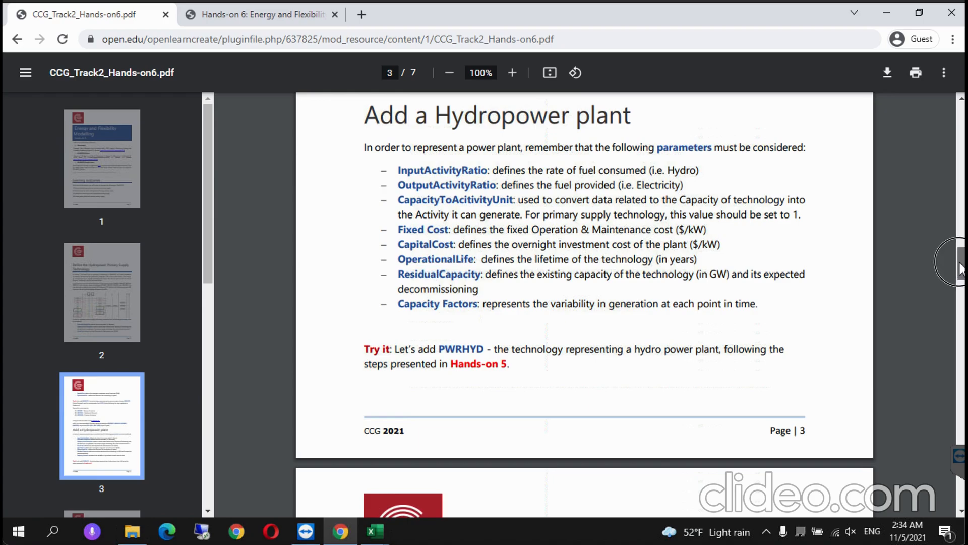
scroll("down", 3)
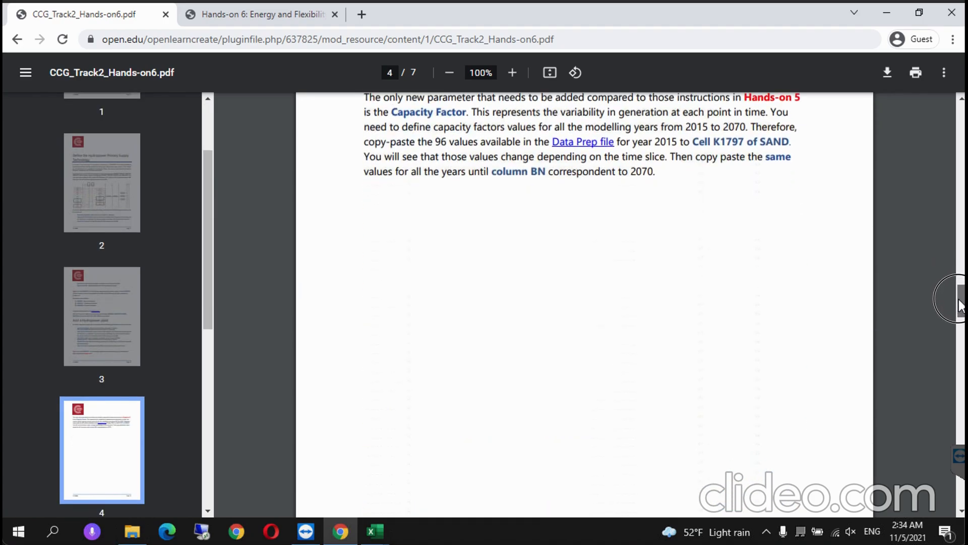
scroll("down", 3)
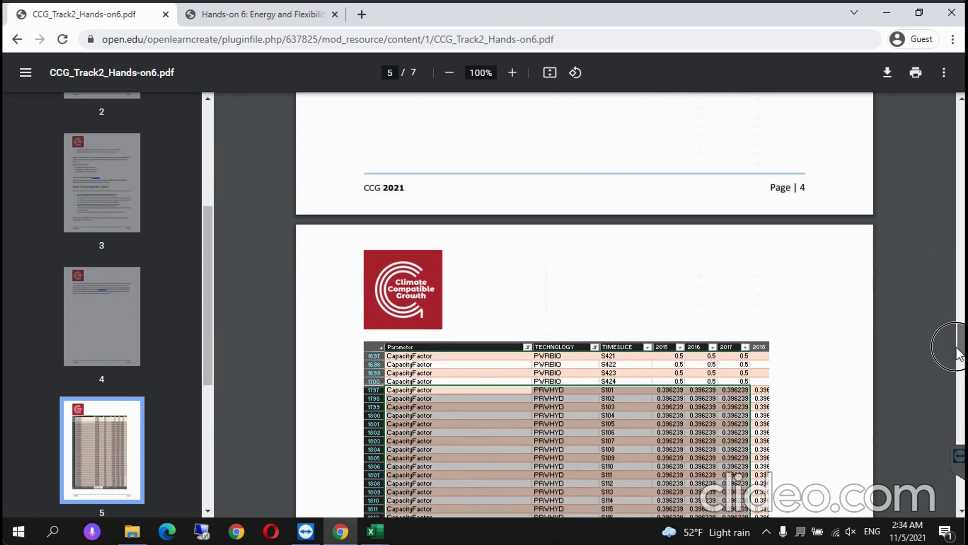
scroll("down", 3)
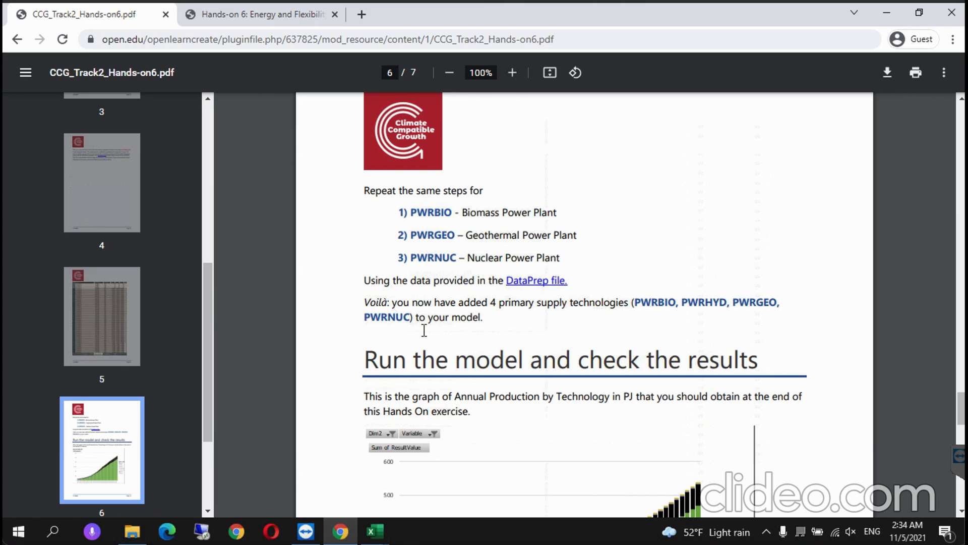
mouse_move(374, 530)
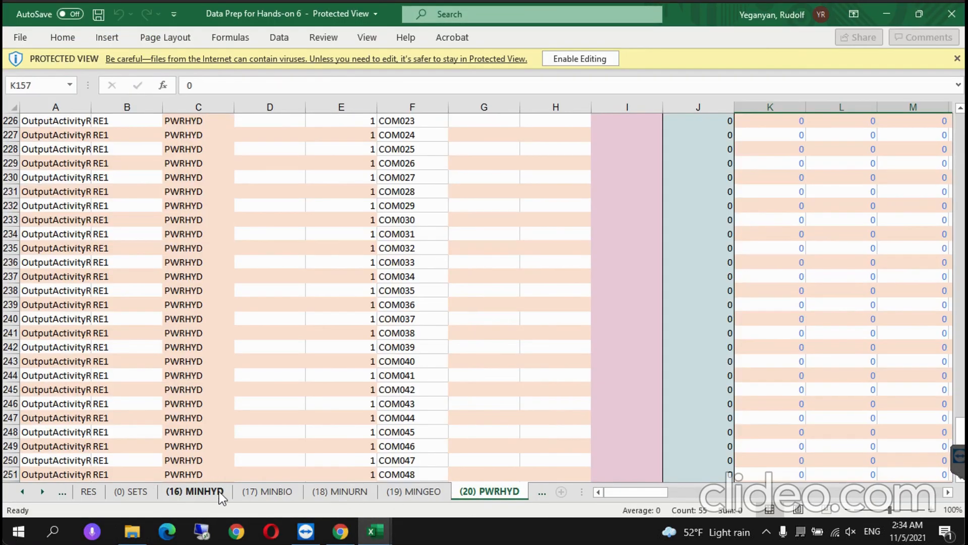
left_click(42, 491)
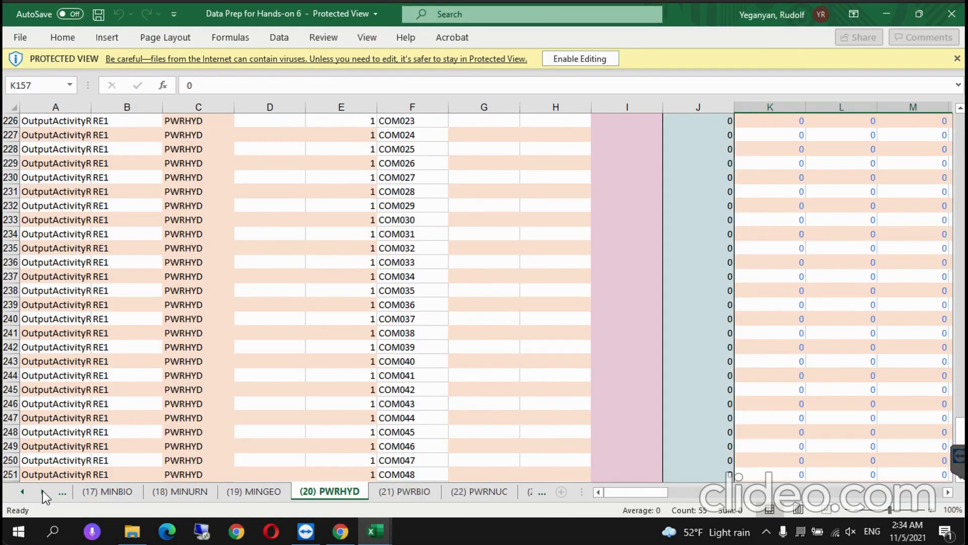
left_click(49, 491)
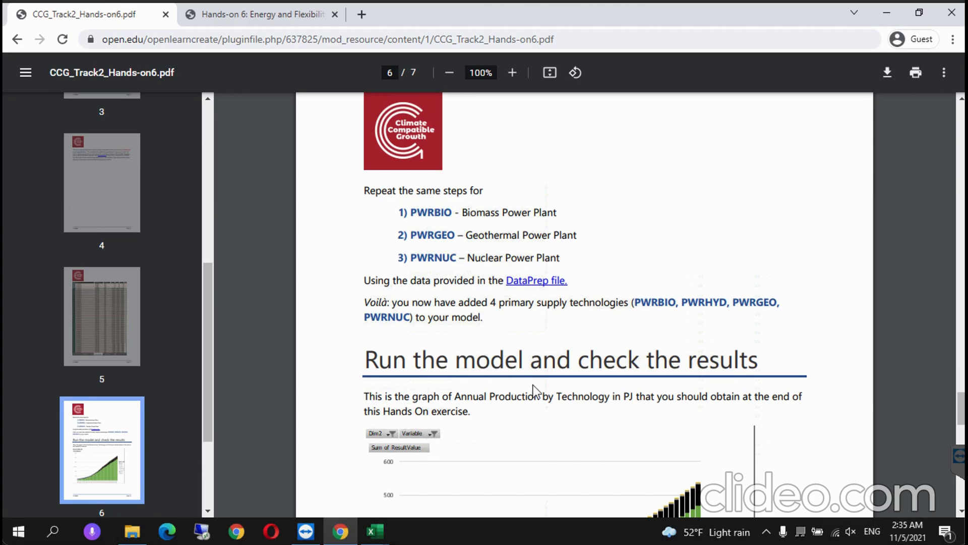
mouse_move(430, 357)
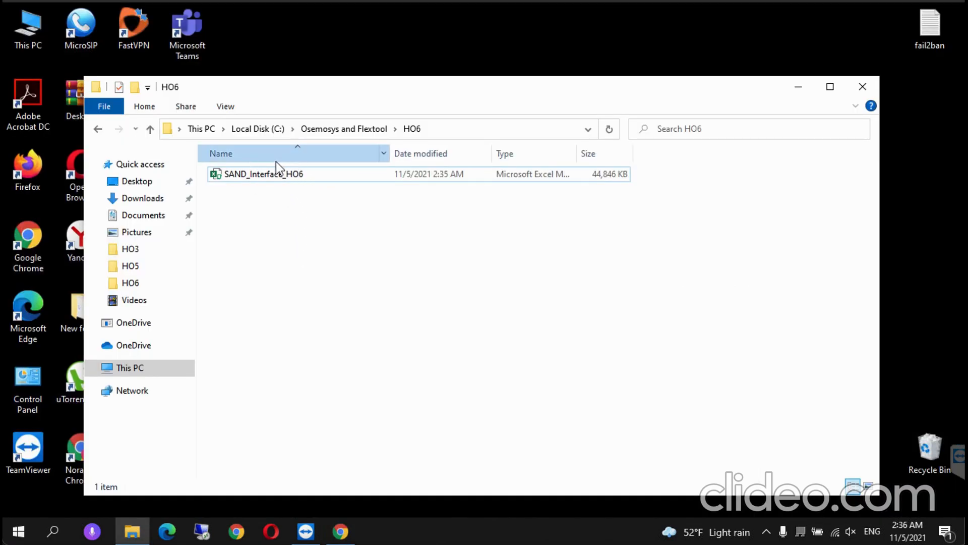
Step: Check SAND_Interface_HO6 in HO6, revisit the PDF's primary supply steps, and return to File Explorer
left_click(263, 173)
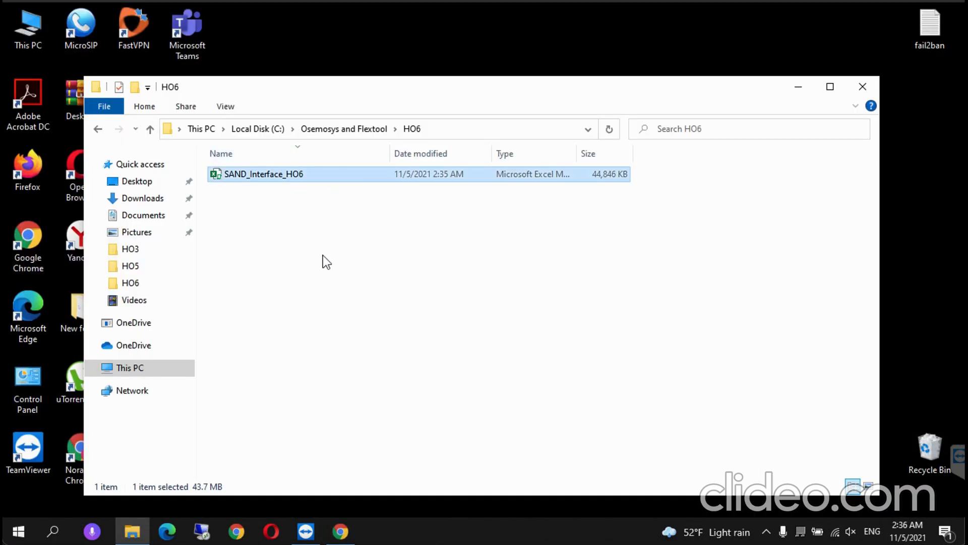
left_click(341, 531)
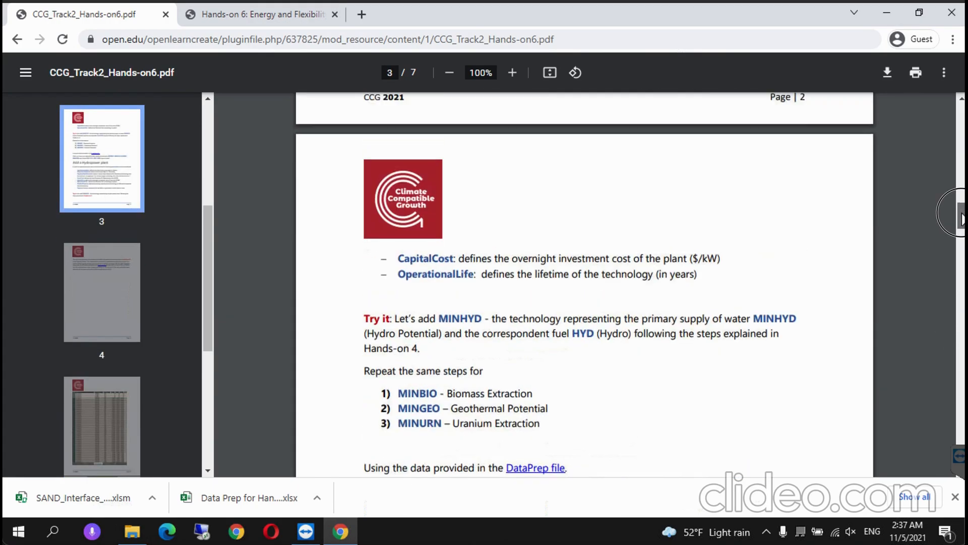
scroll("down", 3)
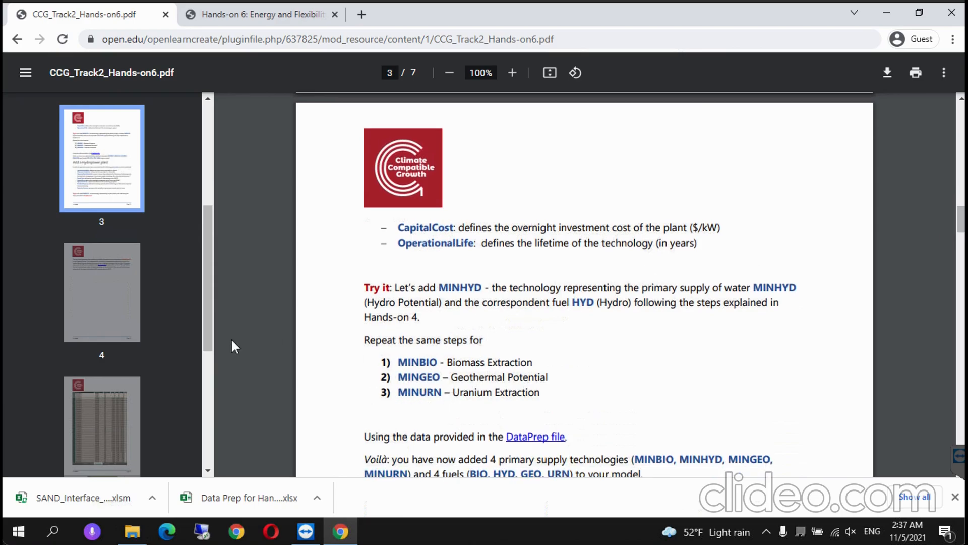
mouse_move(783, 82)
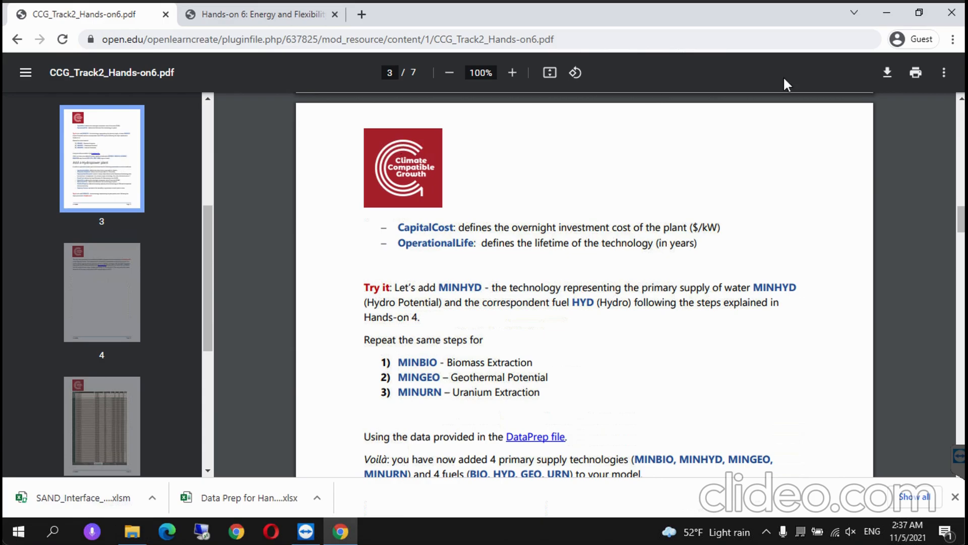
left_click(132, 531)
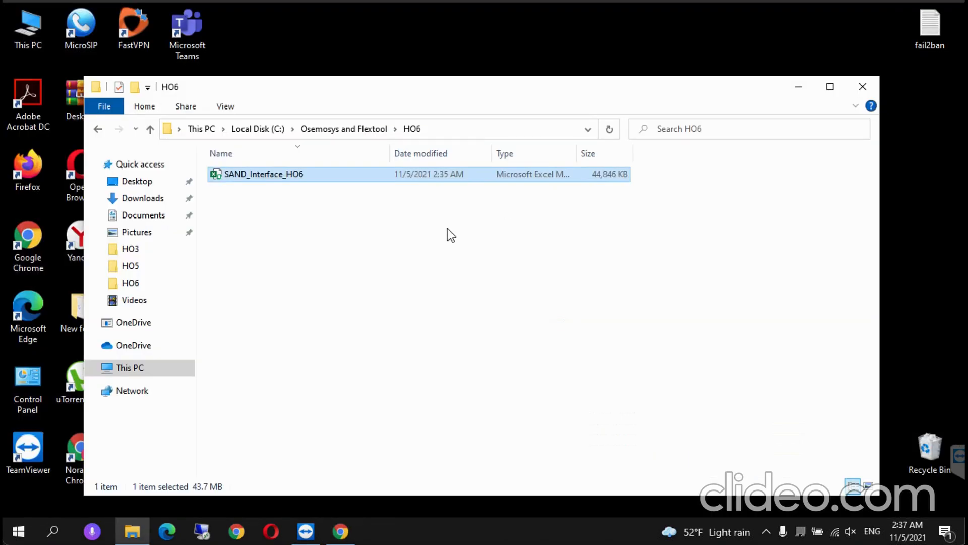
left_click(315, 208)
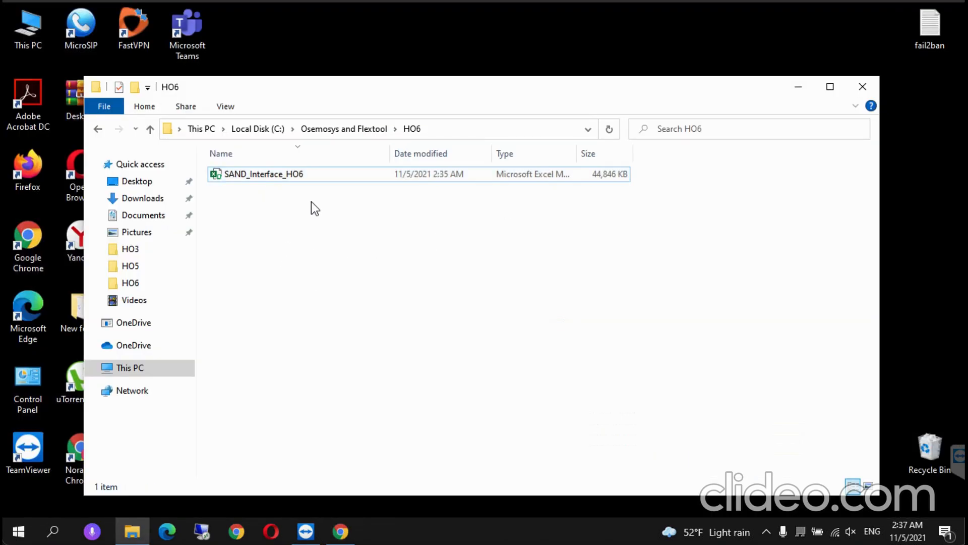
mouse_move(317, 136)
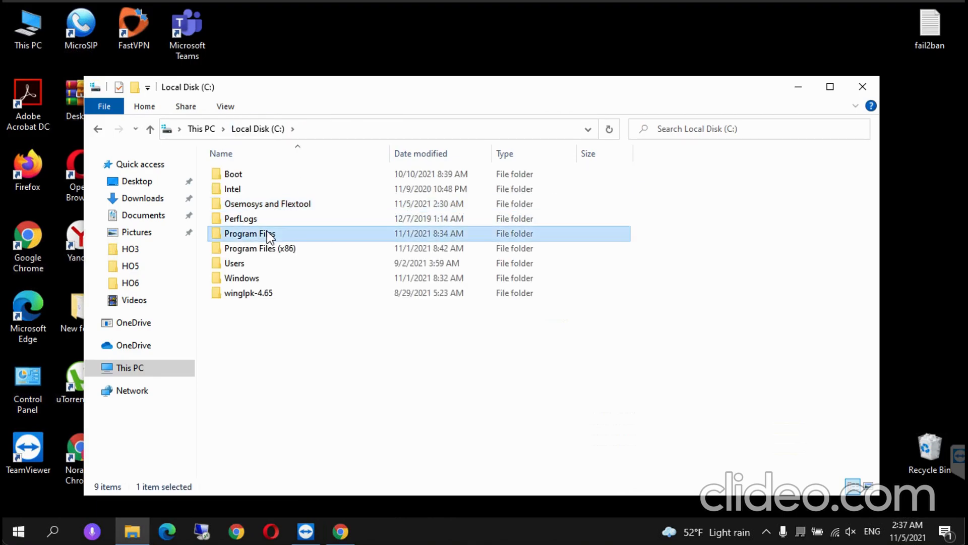
Step: Launch clicSAND and export the result templates into C:\Osemosys and Flextool\HO6
double_click(250, 234)
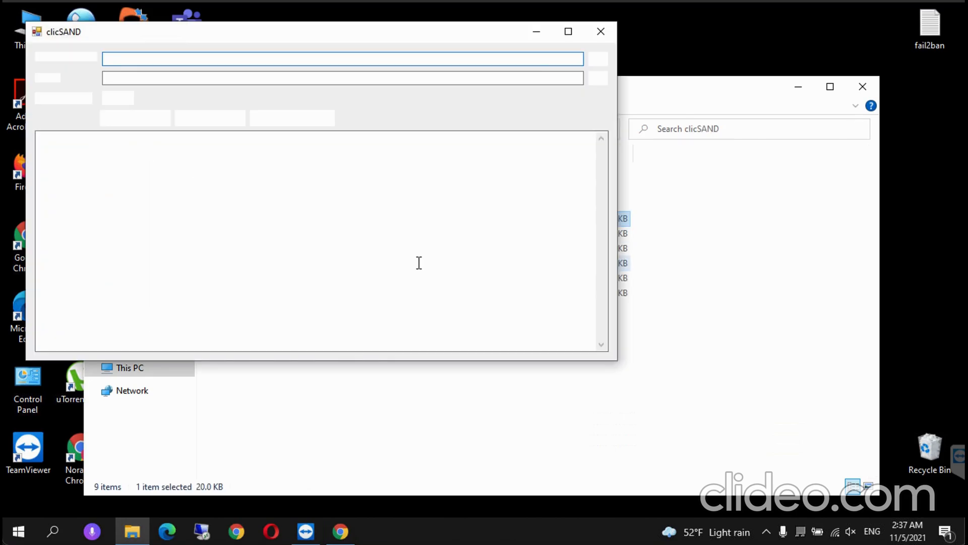
left_click(291, 118)
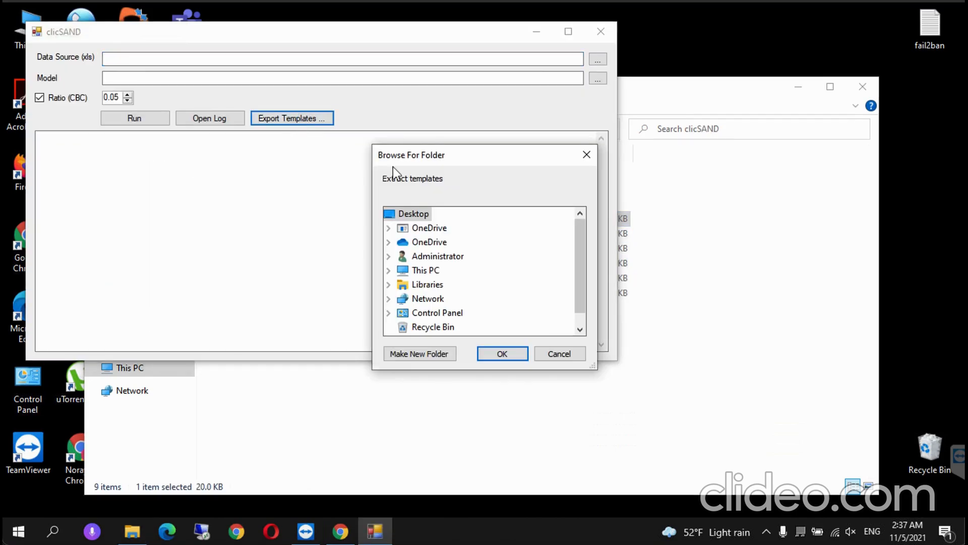
mouse_move(393, 293)
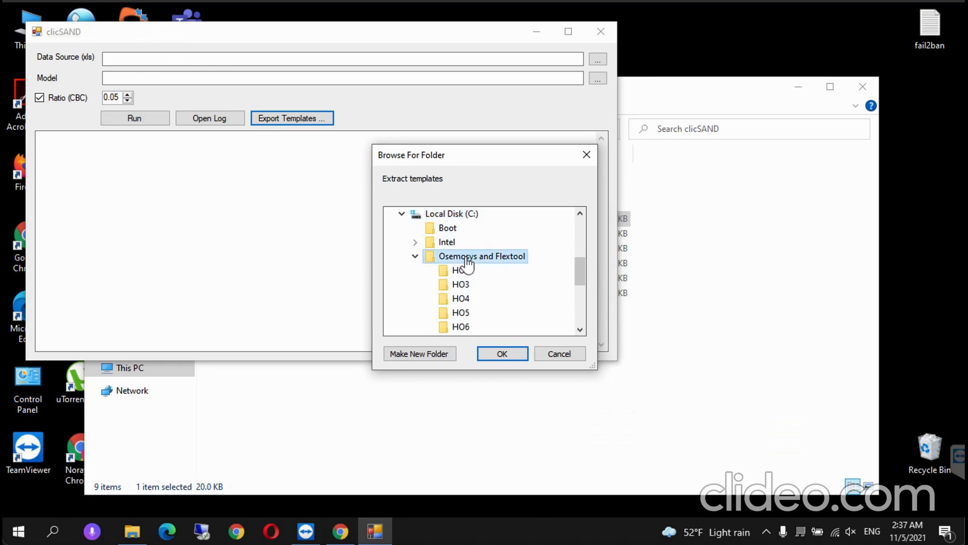
left_click(503, 354)
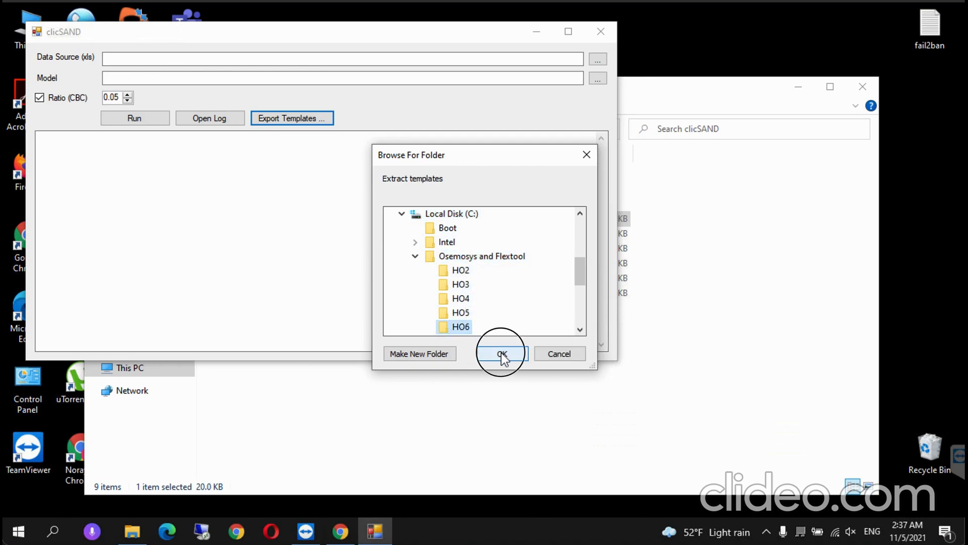
left_click(503, 354)
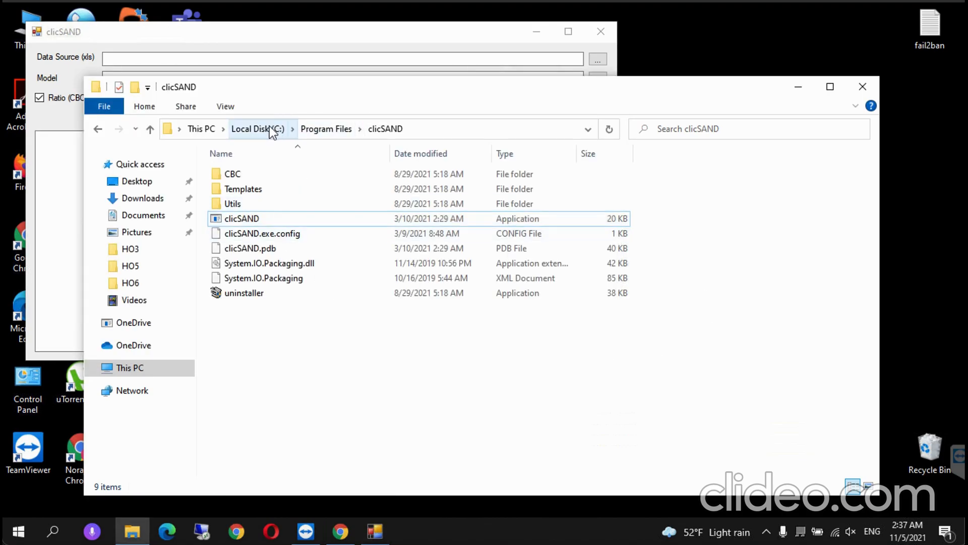
Step: Remove an unneeded workbook from HO6 and begin choosing the clicSAND data source
left_click(130, 283)
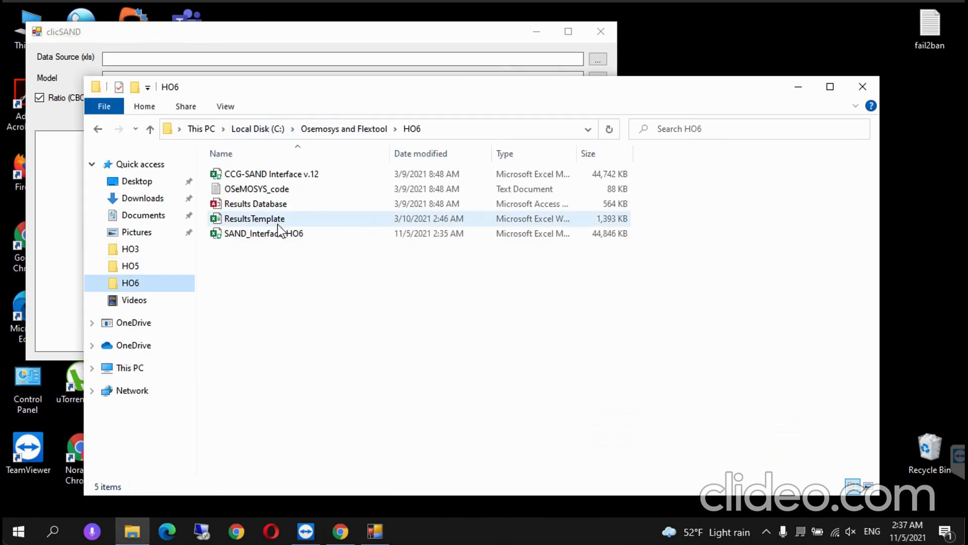
right_click(271, 173)
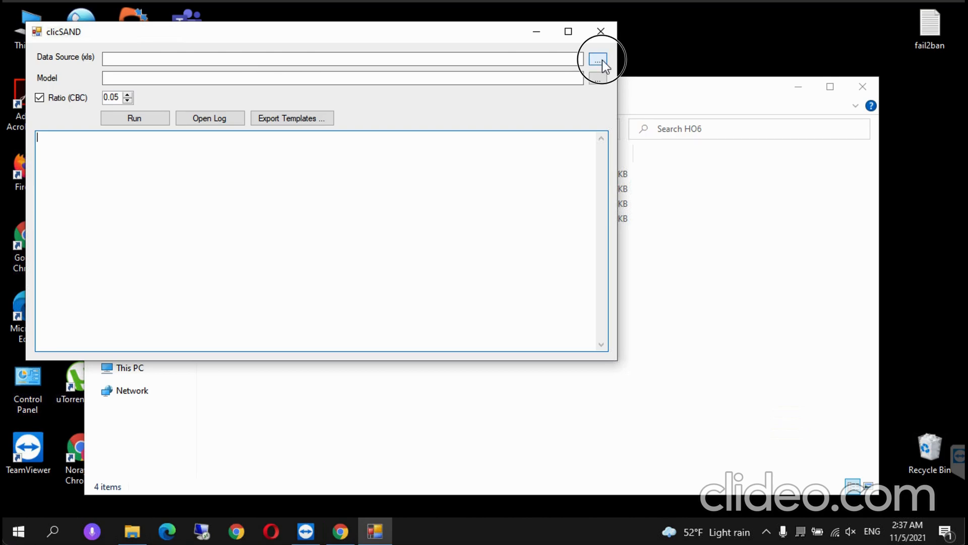
left_click(597, 58)
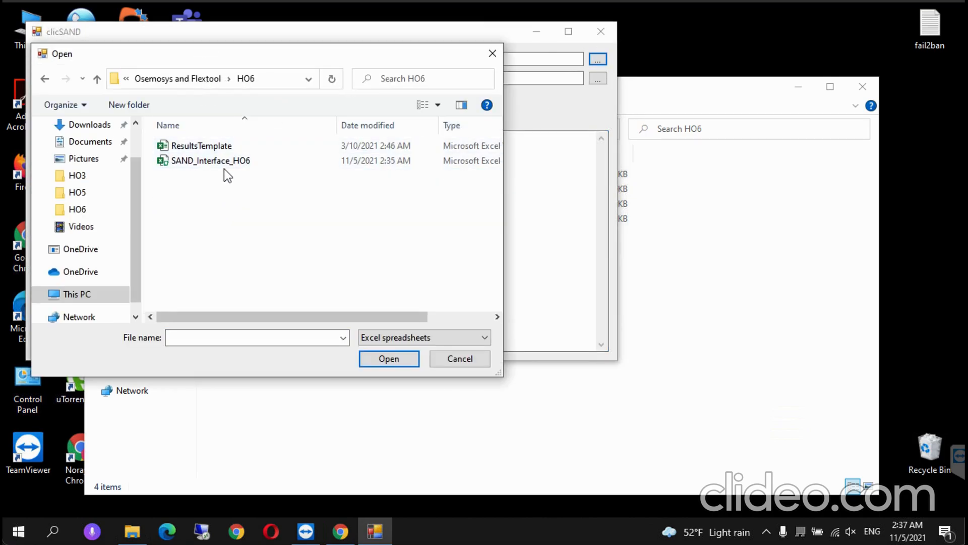
Step: Run the model with SAND_Interface_HO6.xlsm as data source and OSeMOSYS_code.txt as model
left_click(210, 161)
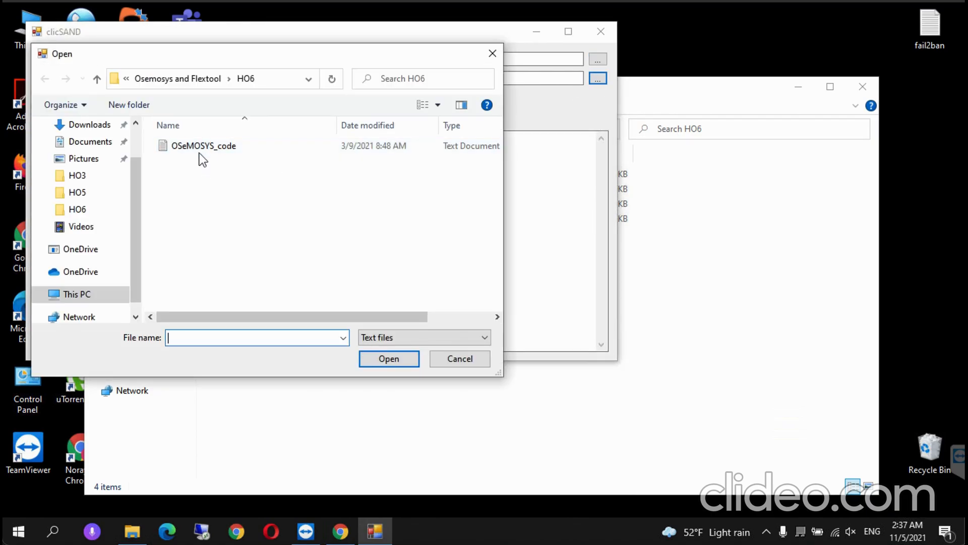
left_click(390, 359)
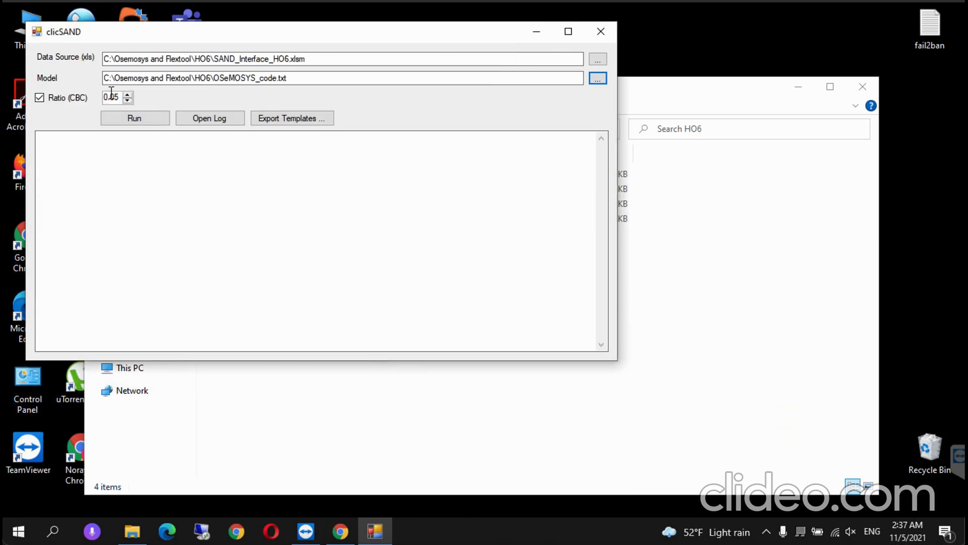
left_click(135, 118)
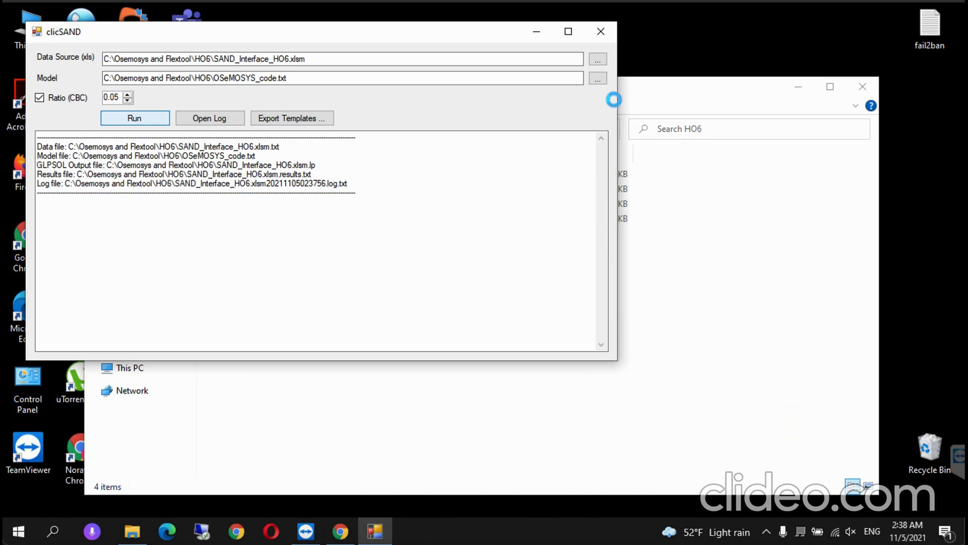
left_click(134, 117)
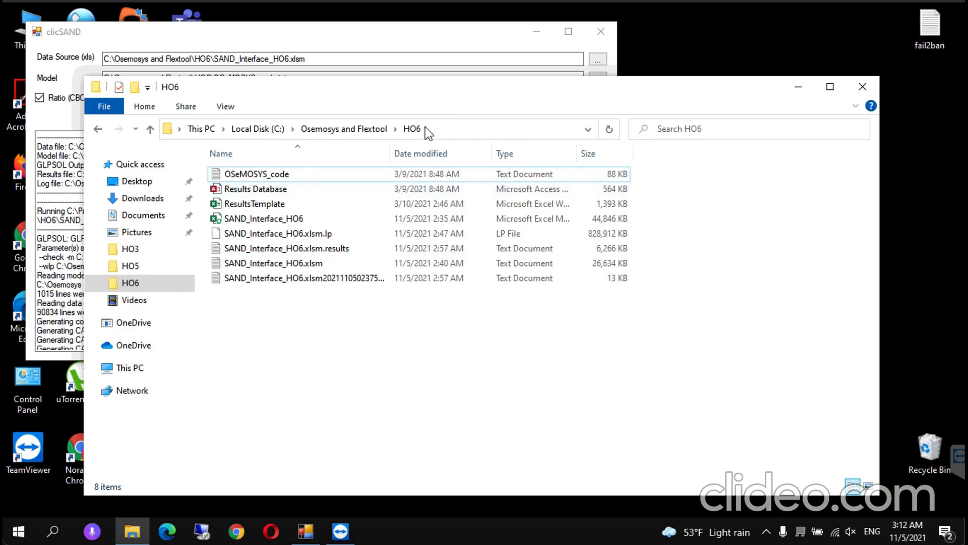
Step: Rename the model results text file to HO6_results and launch the ImportSolutionFile database
left_click(312, 248)
type("HO6_res")
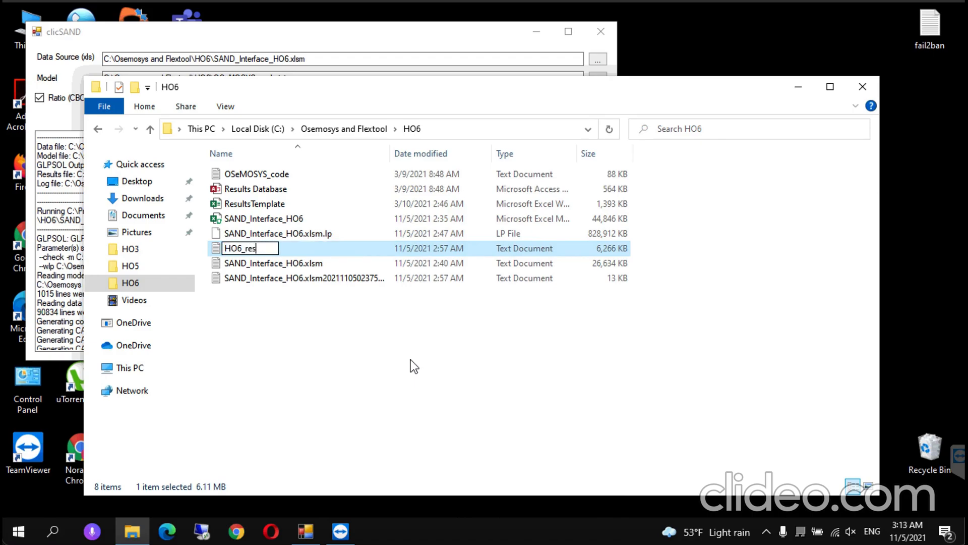
key("Enter")
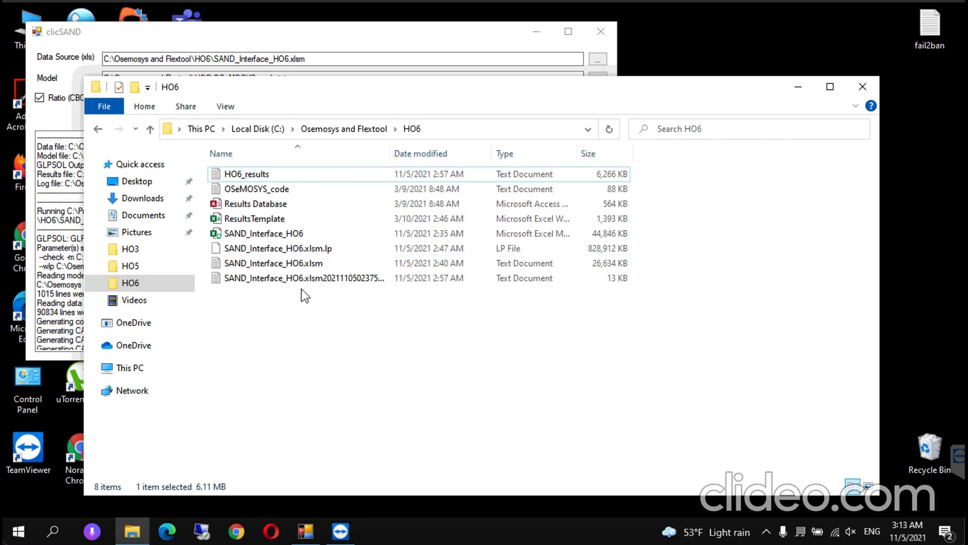
double_click(255, 204)
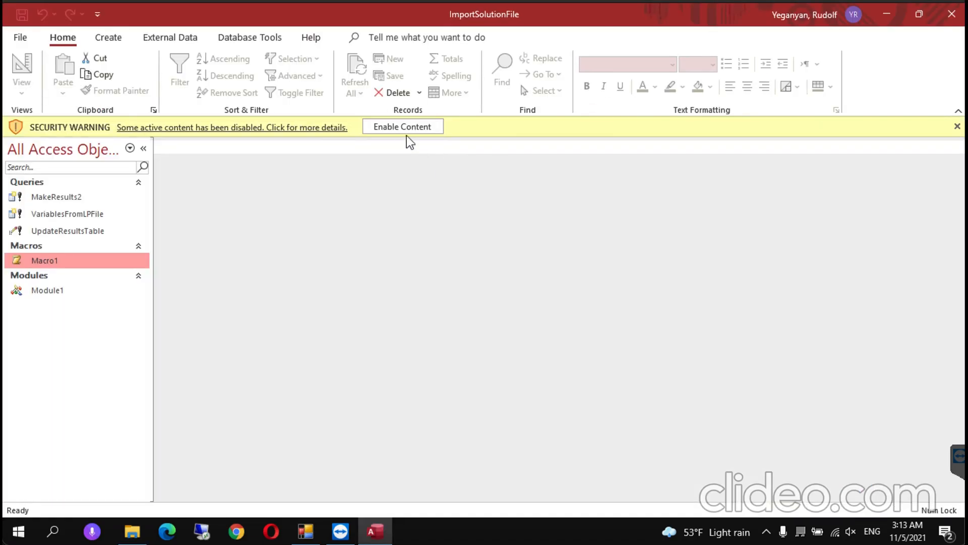
Step: Enable macros and run the import macro on the HO6\HO6_results solution file path
left_click(404, 127)
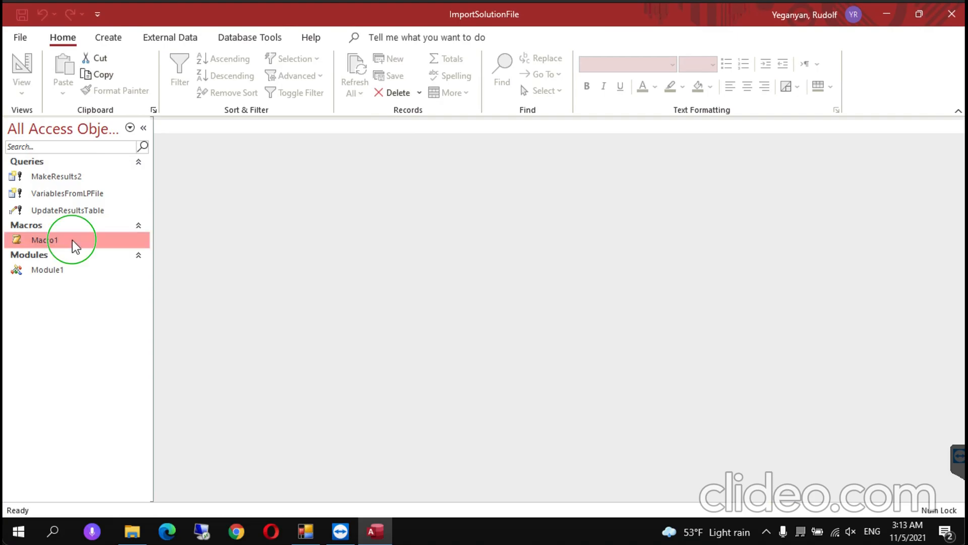
double_click(45, 240)
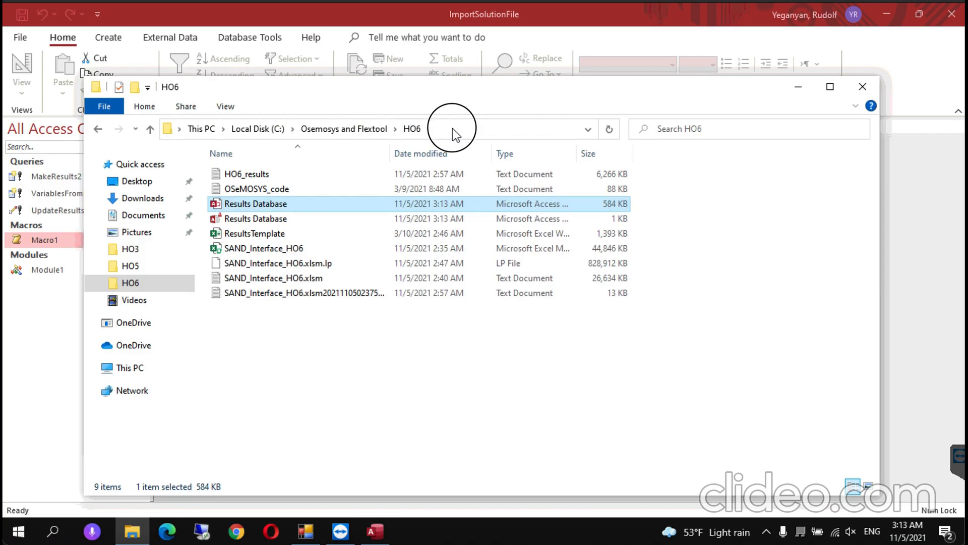
left_click(455, 129)
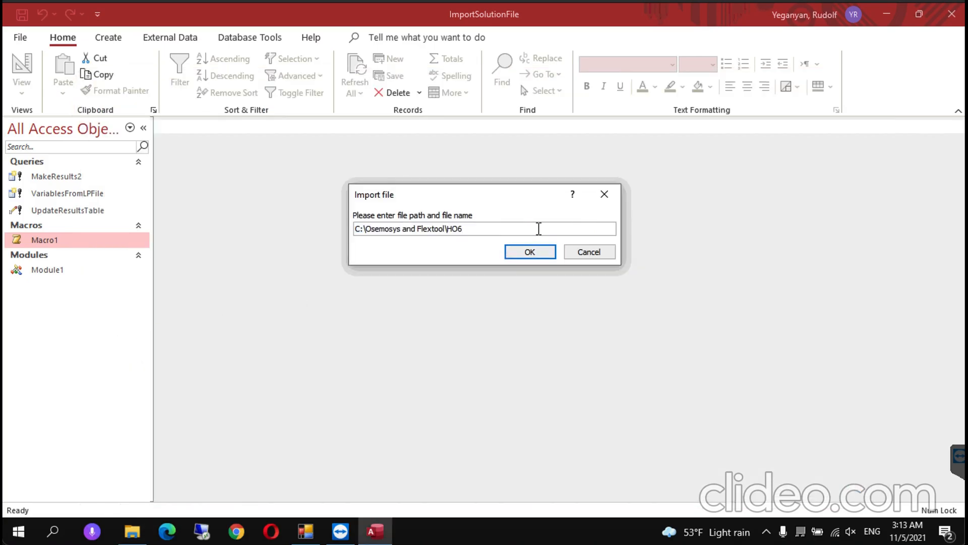
type("\\")
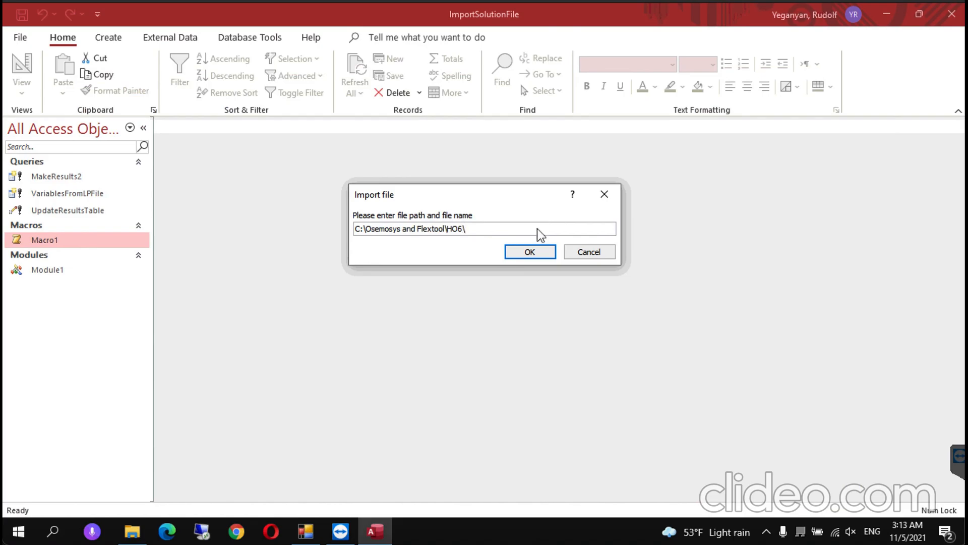
type("HO6")
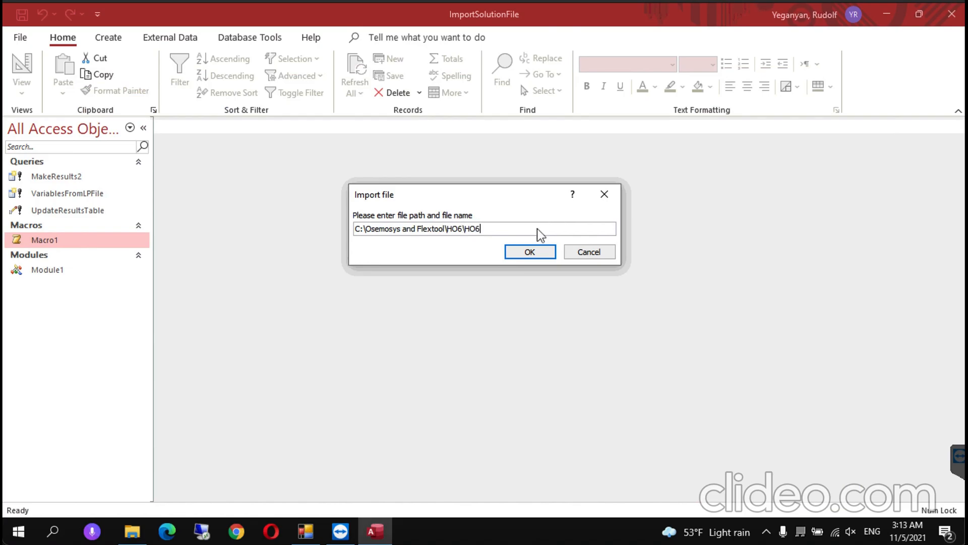
type("_results")
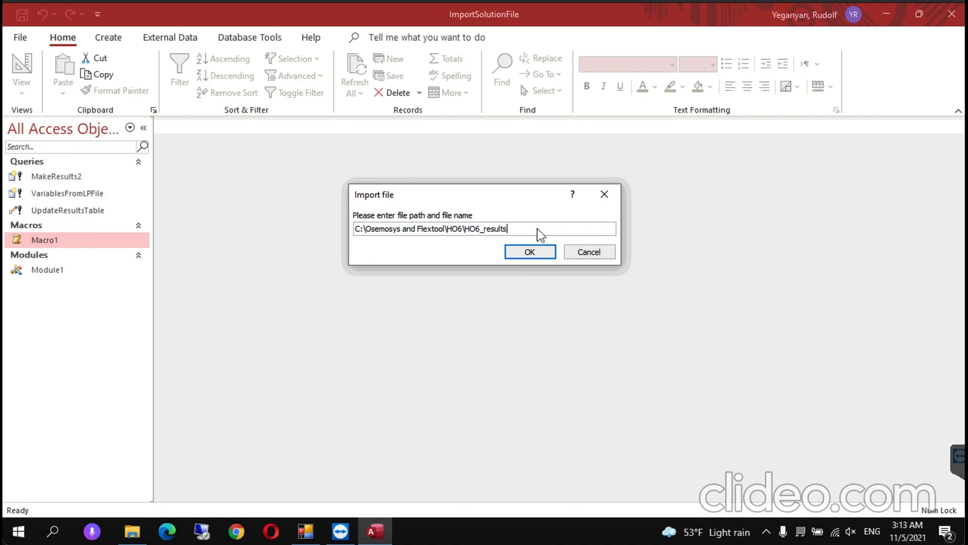
left_click(529, 252)
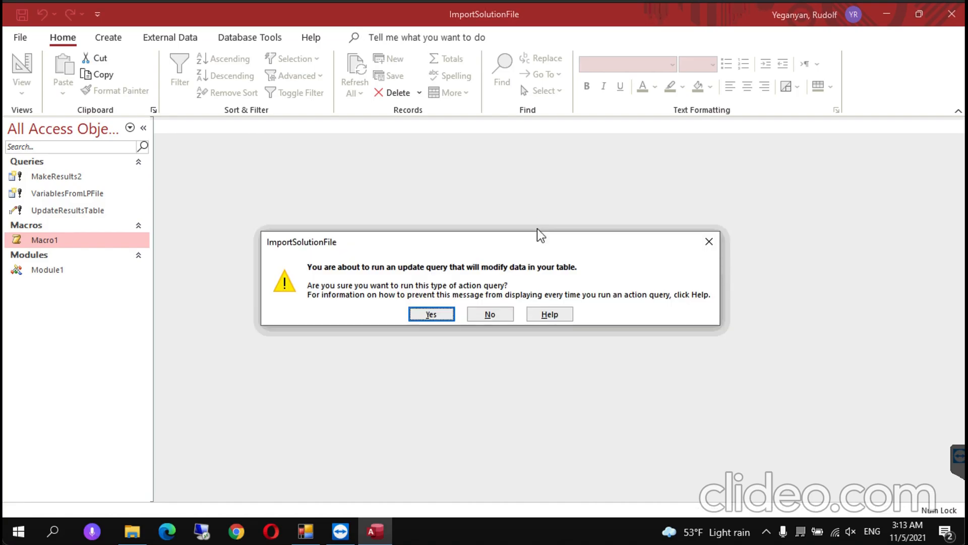
Step: Approve the update query on 56,279 rows and the make-table query creating the 56,278-row results table
left_click(432, 314)
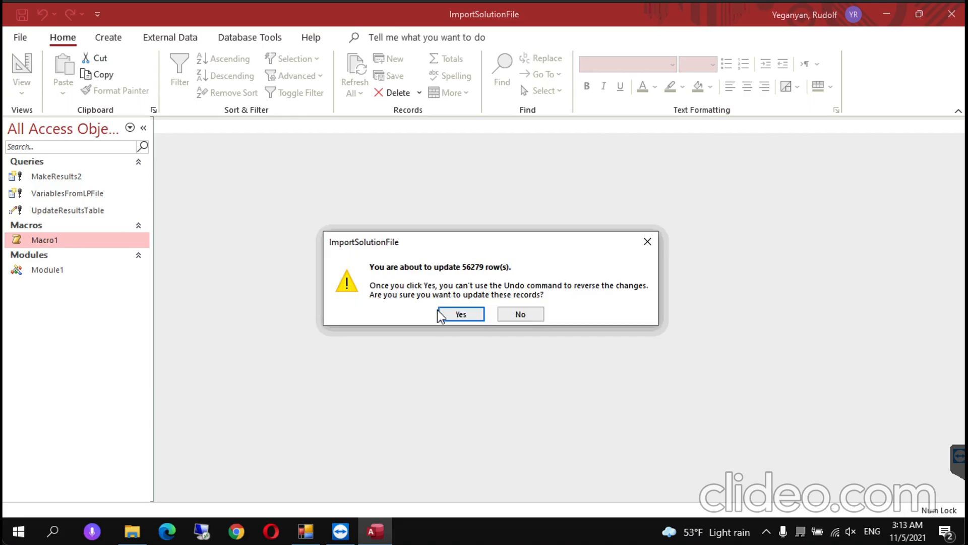
left_click(460, 313)
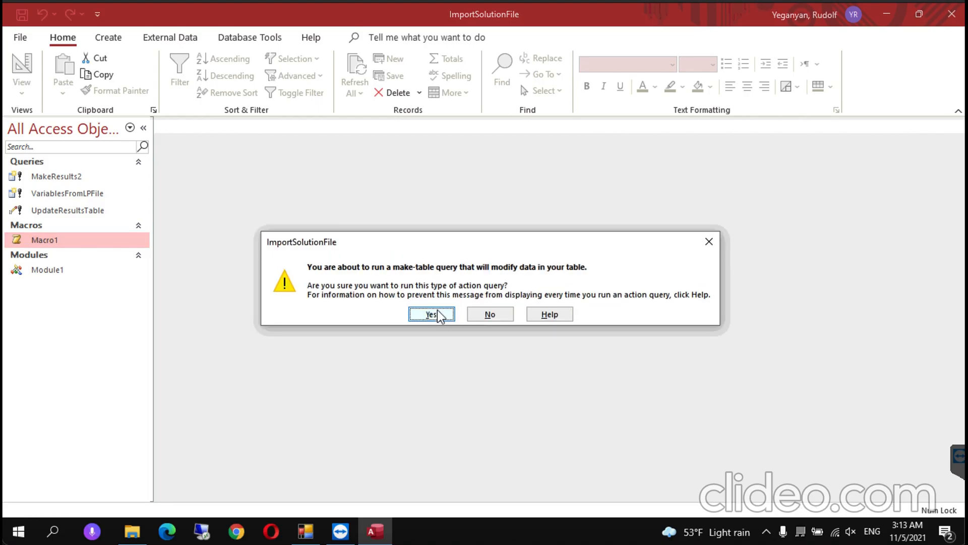
left_click(431, 313)
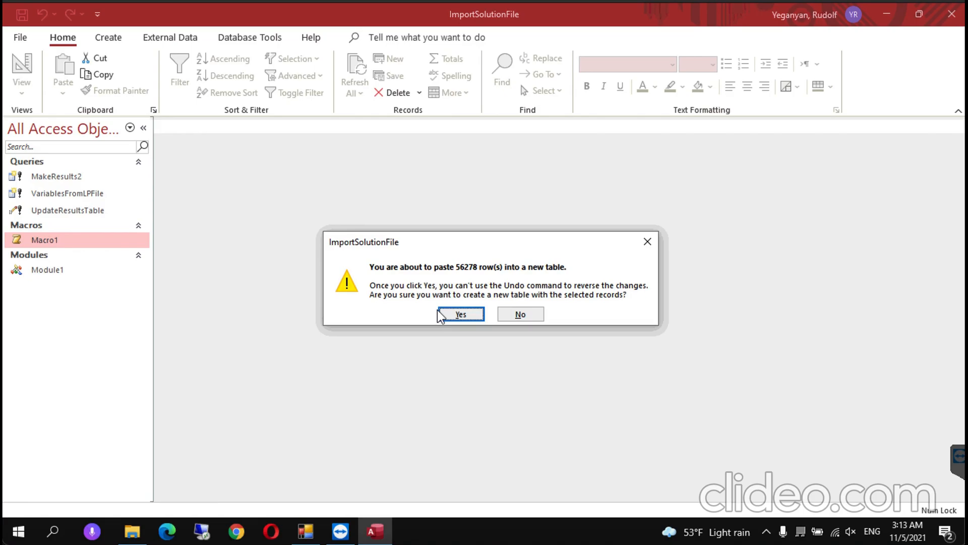
left_click(460, 314)
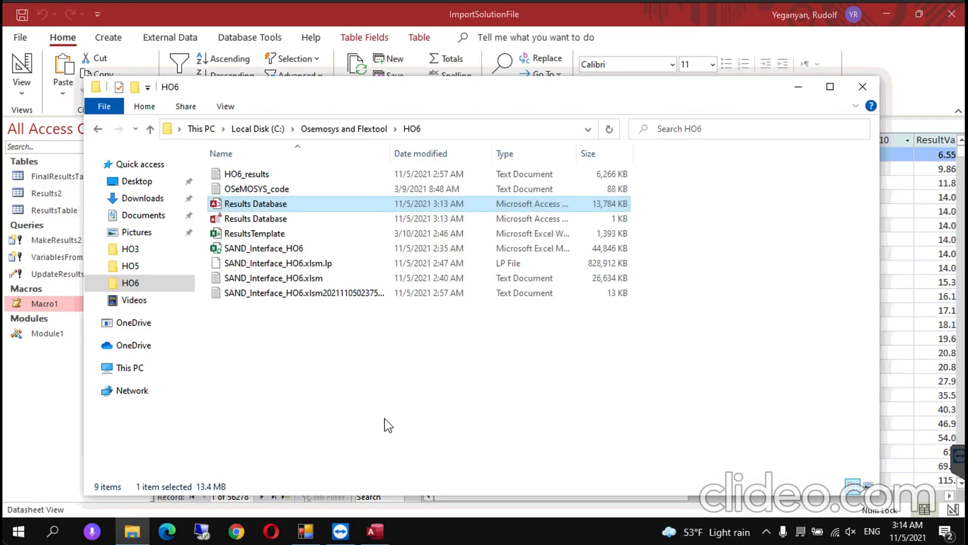
Step: Load the ResultsTemplate workbook with external data enabled and show the AnnualElecProduction pivot table and chart
double_click(256, 234)
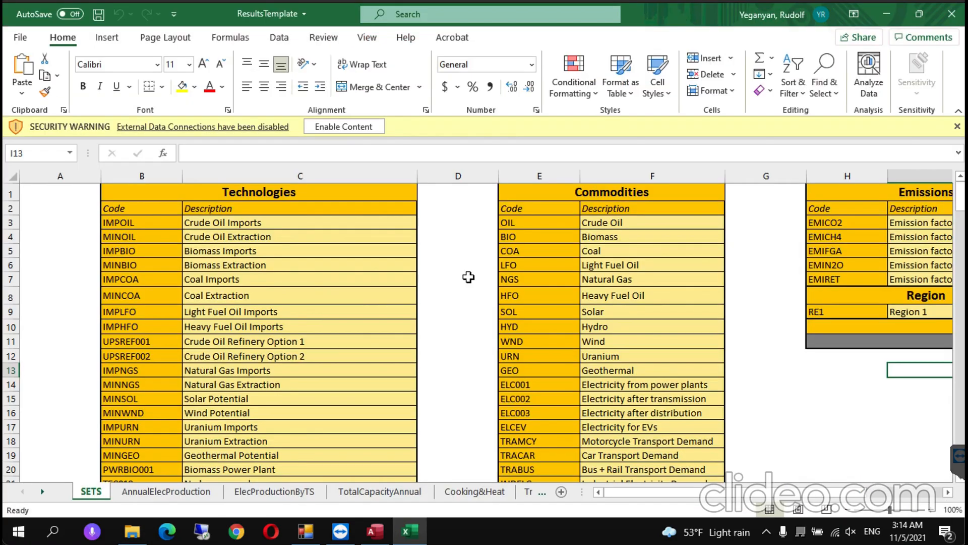
left_click(956, 126)
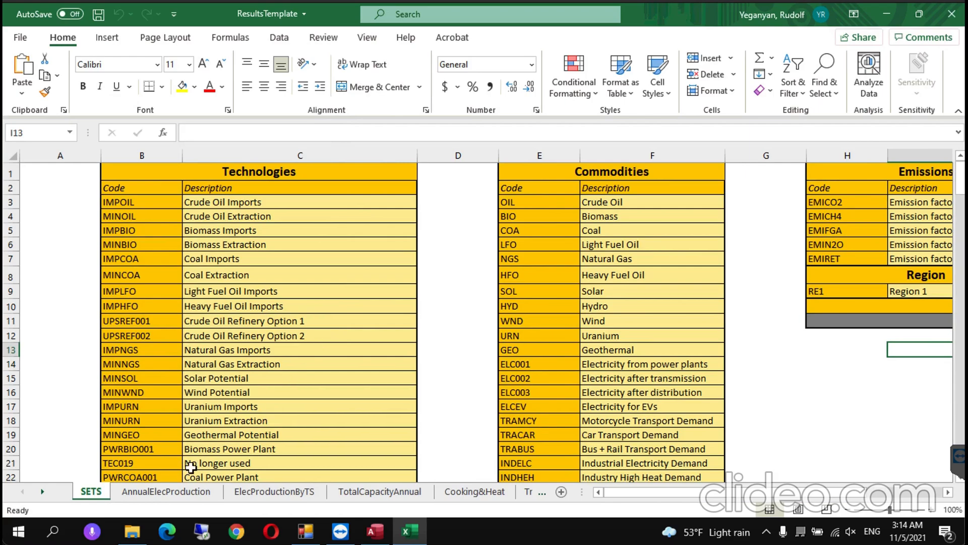
left_click(168, 492)
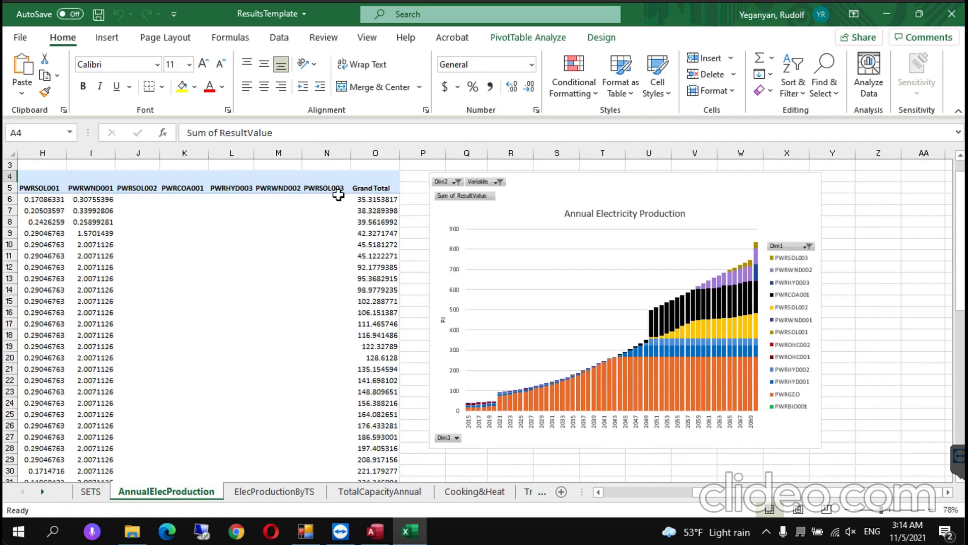
scroll("left", 3)
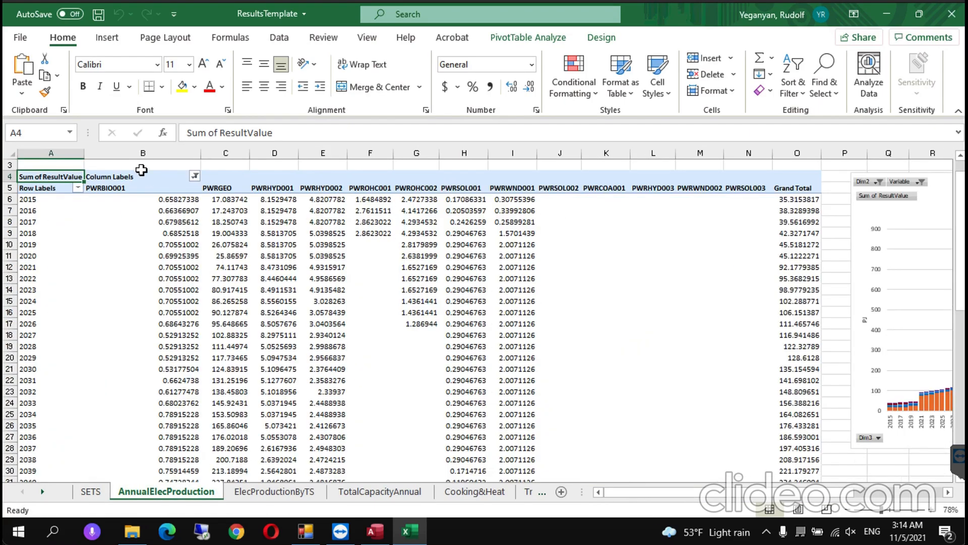
mouse_move(532, 28)
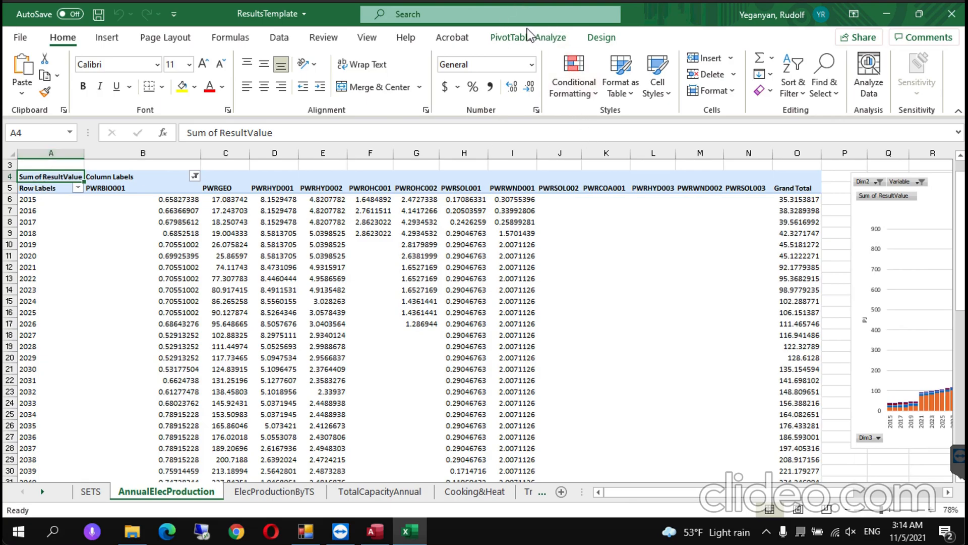
Step: Point the pivot table's data source at the HO6 Results Database.accdb connection
left_click(527, 37)
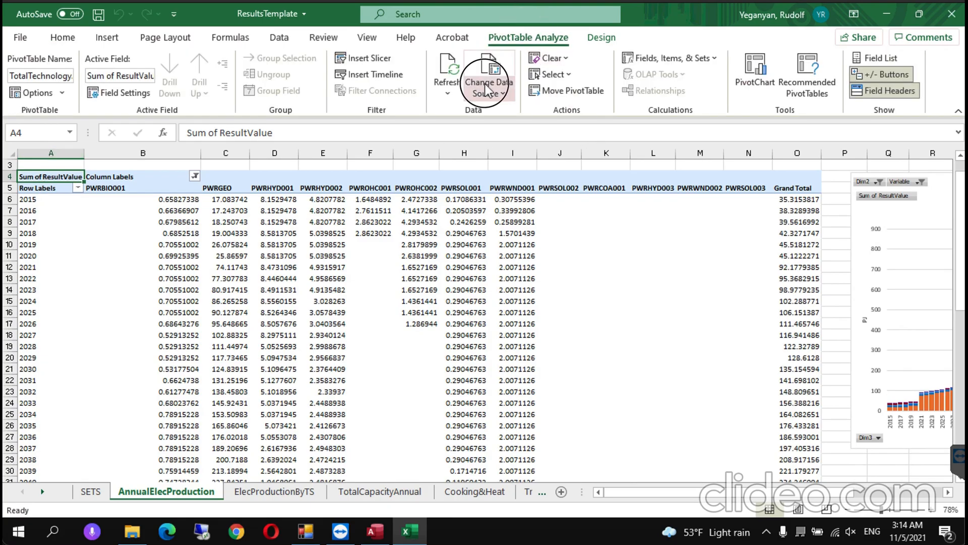
left_click(488, 78)
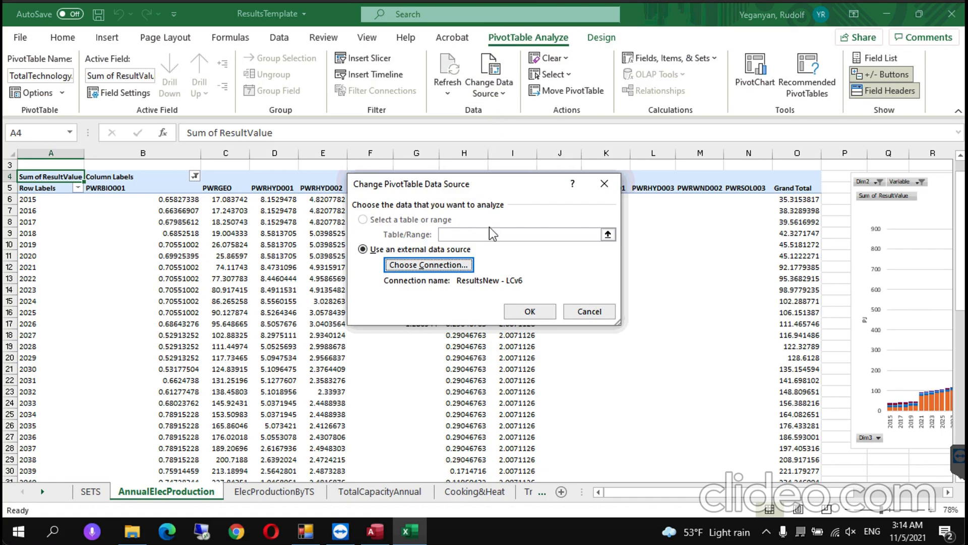
left_click(427, 264)
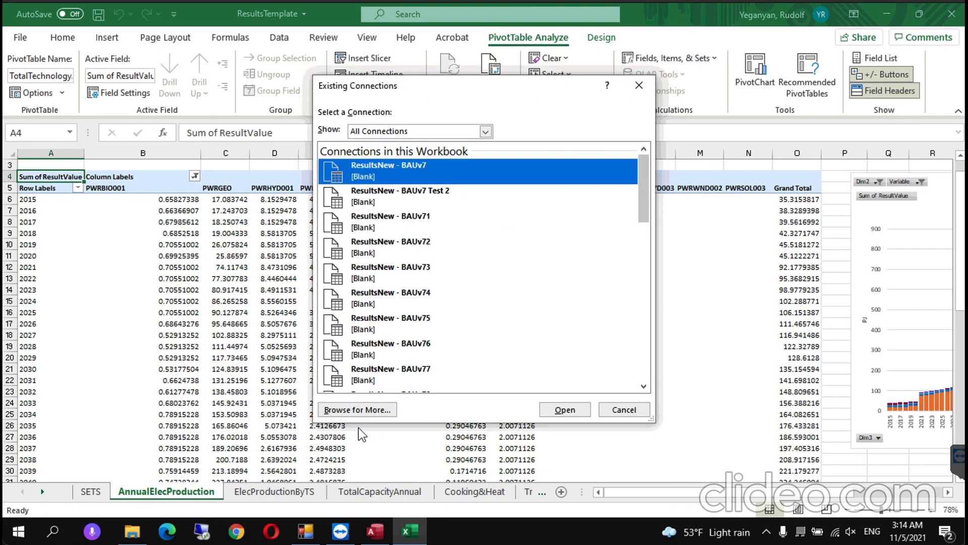
left_click(357, 409)
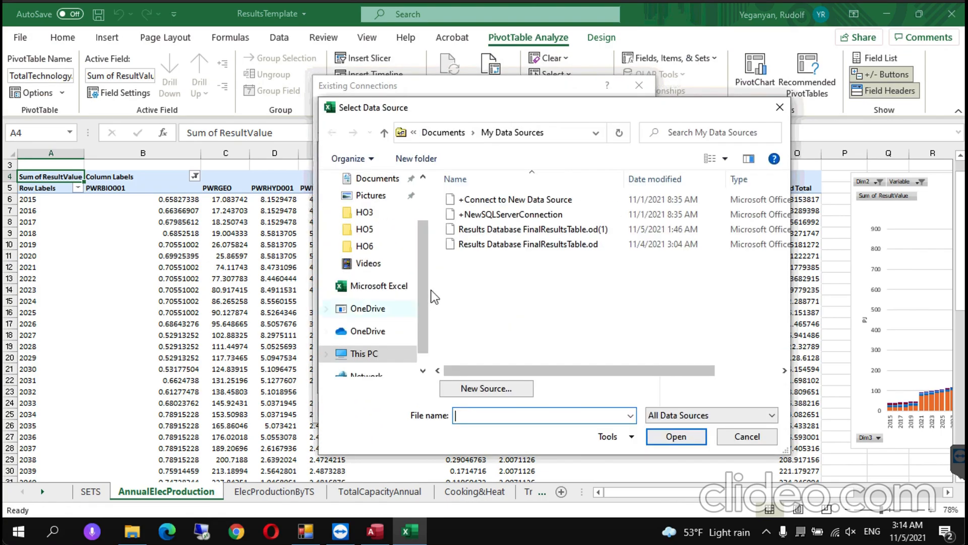
double_click(363, 246)
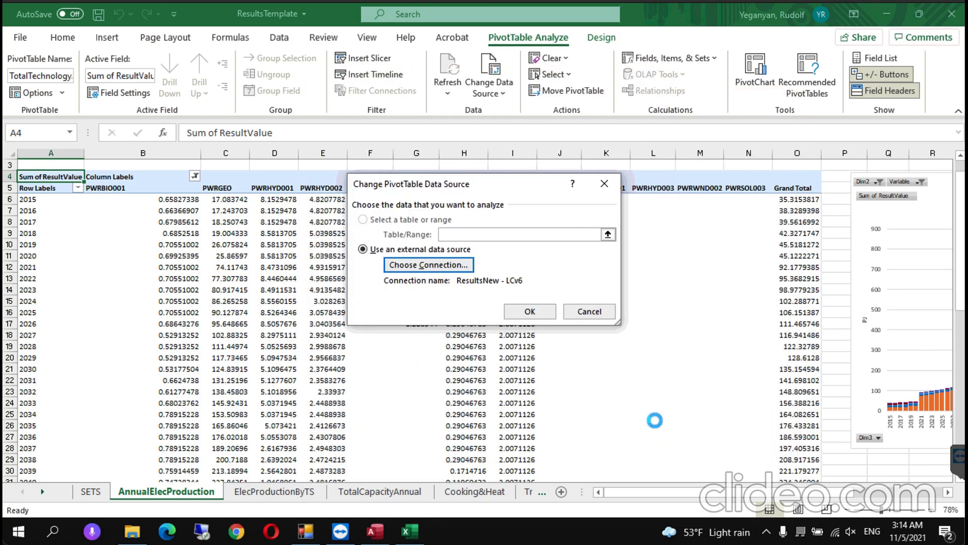
Step: Accept the connection and use FinalResultsTable as the pivot's data, leaving only PWRGEO shown
left_click(428, 264)
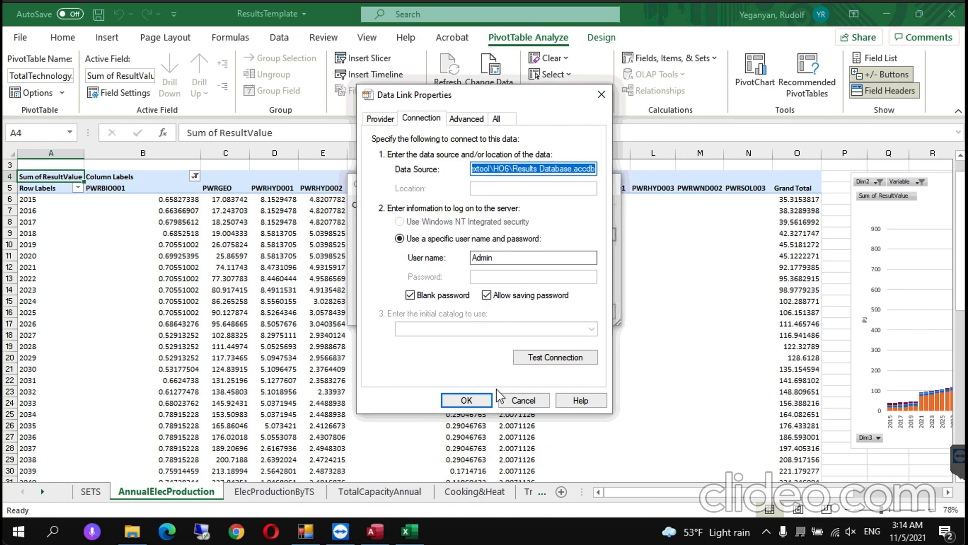
left_click(466, 399)
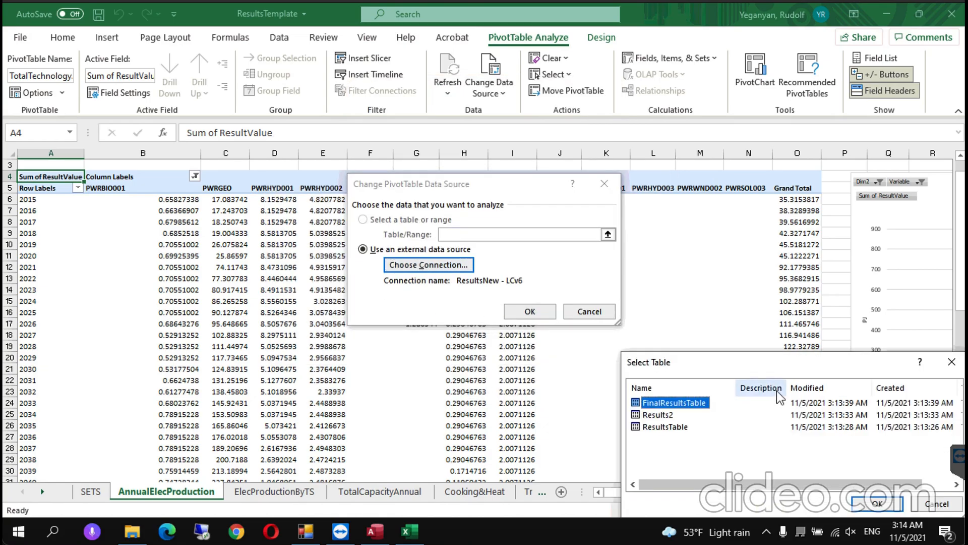
left_click(878, 503)
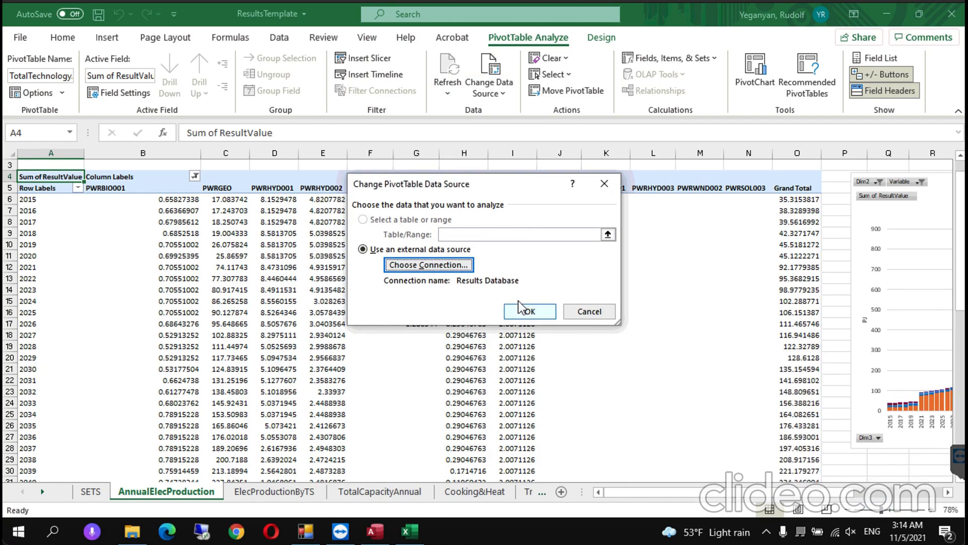
left_click(529, 311)
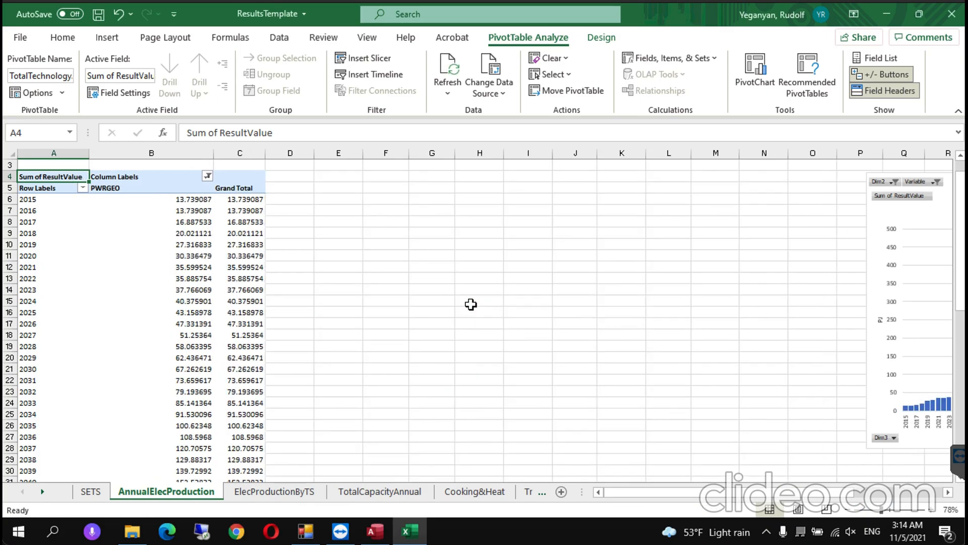
mouse_move(657, 492)
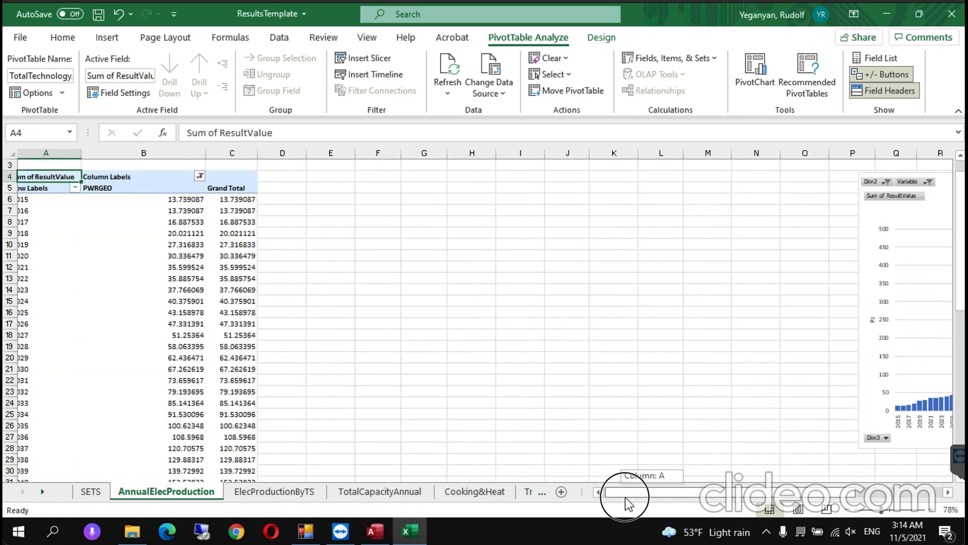
Step: Filter the column labels to add PWRCOA, PWRBIO, PWROHC, PWRNGS and PWRHYD alongside PWRGEO
left_click(197, 174)
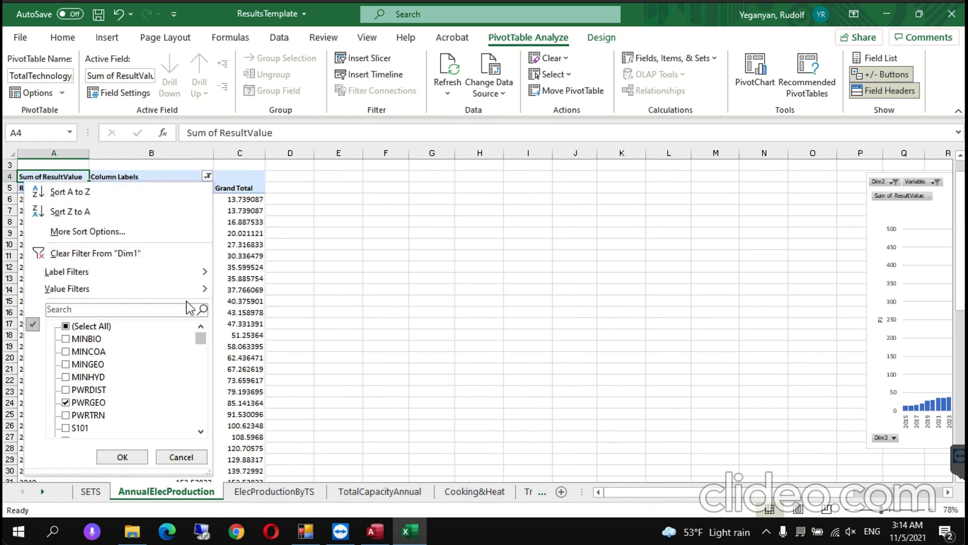
mouse_move(140, 425)
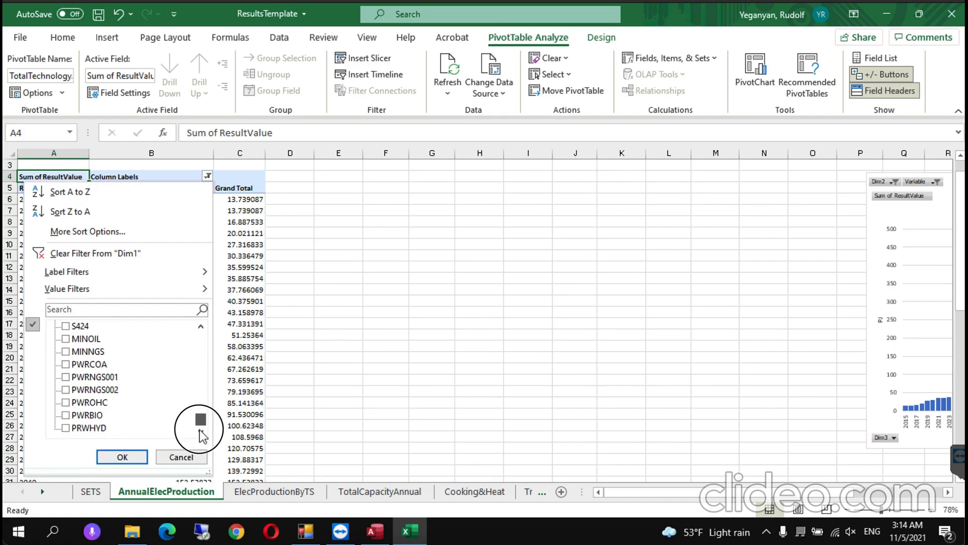
left_click(64, 364)
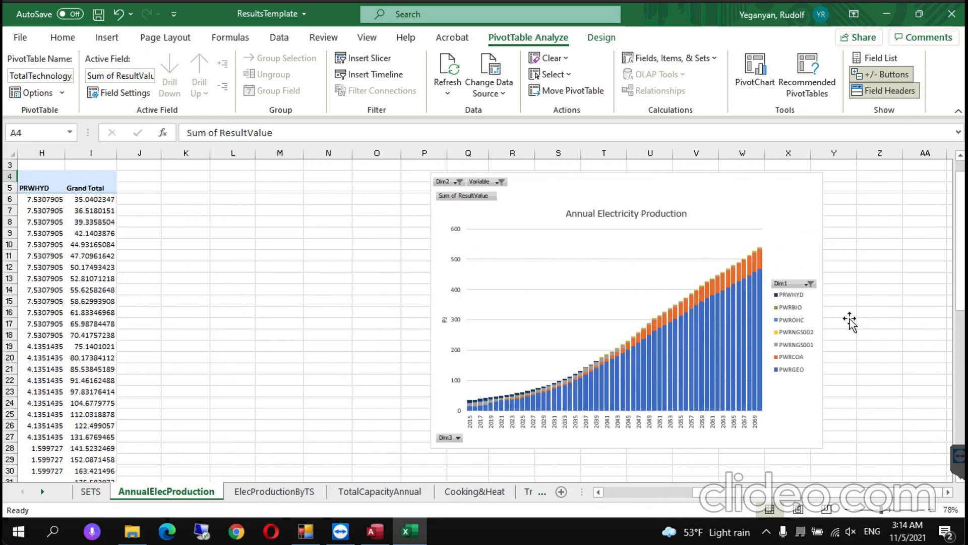
mouse_move(643, 384)
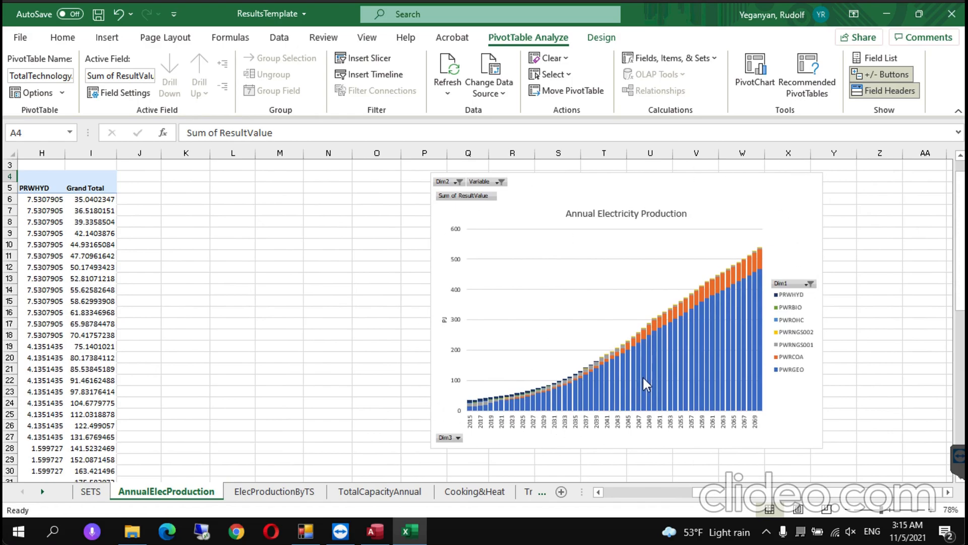
mouse_move(584, 201)
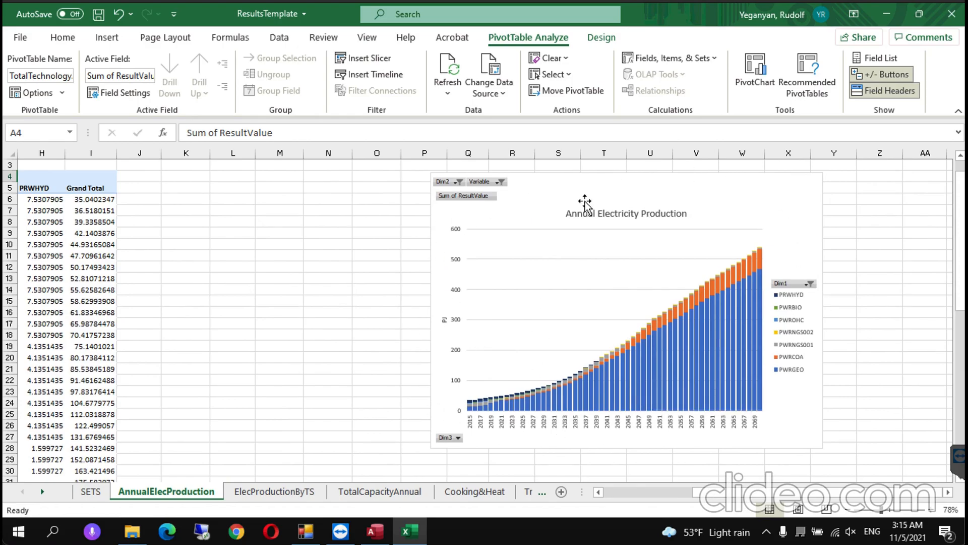